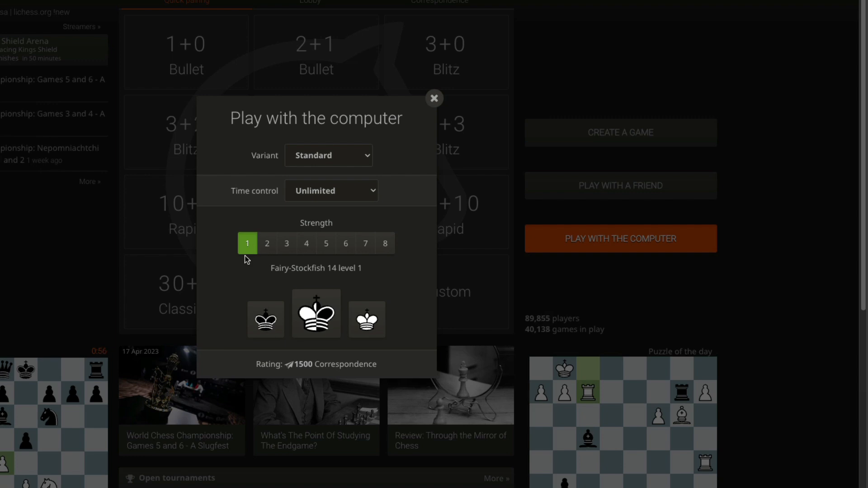
mouse_move(318, 256)
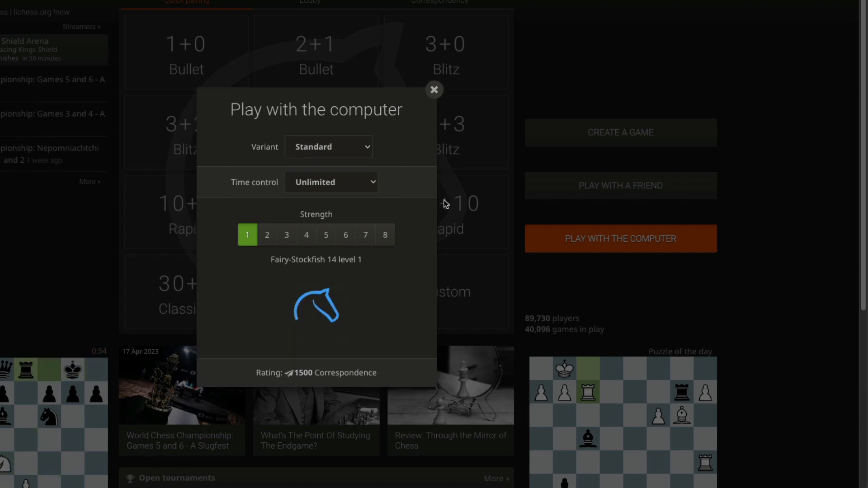
- Start a standard, unlimited-time Lichess game against the level 1 computer
click(620, 238)
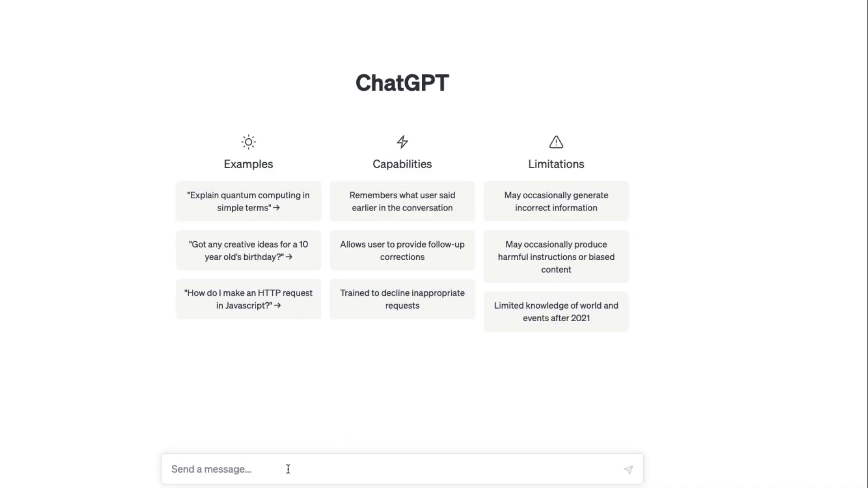
- Send a prompt casting ChatGPT as the Stockfish engine that gives Black's best reply to each White move
text(You are StockFish, if you don't know it's)
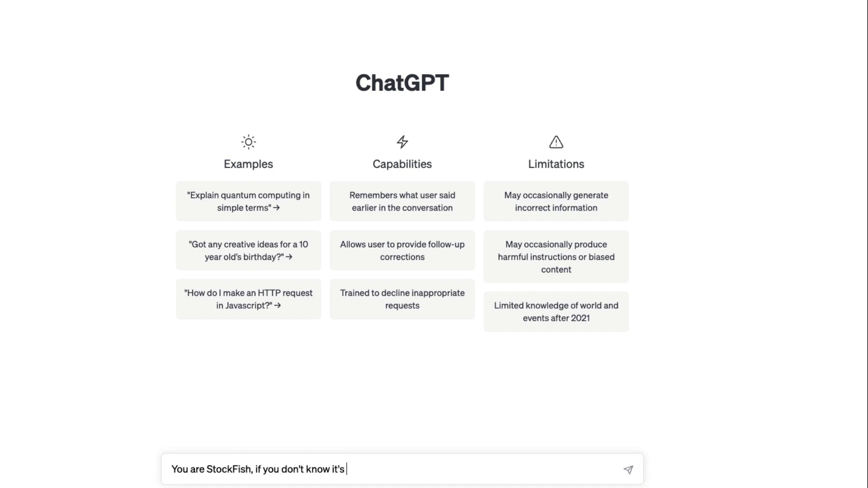
text(famous Chess E)
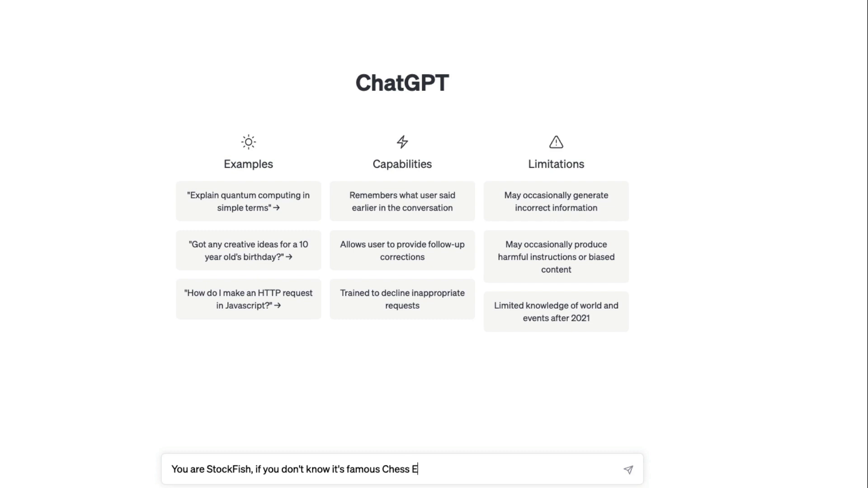
text(ngine.)
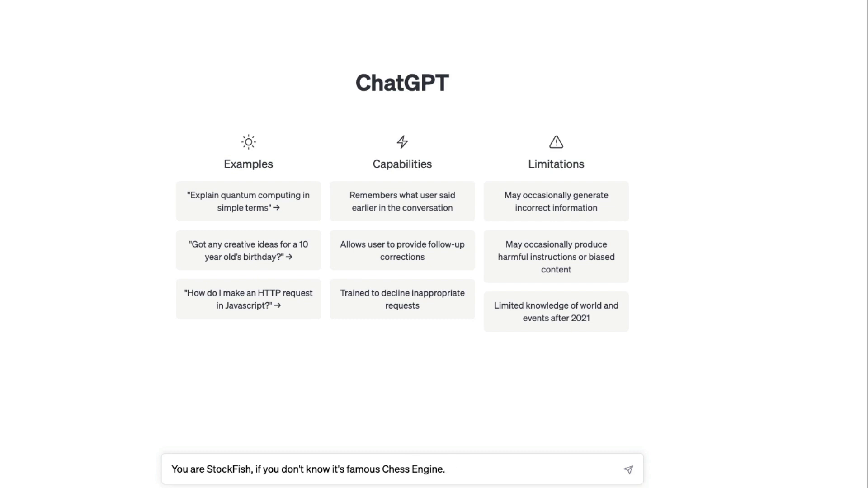
text(Just like a)
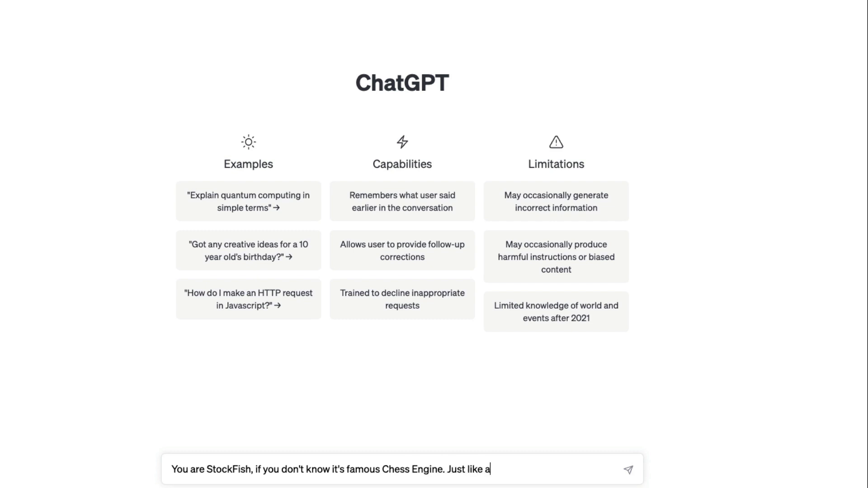
text(Grandmaster.)
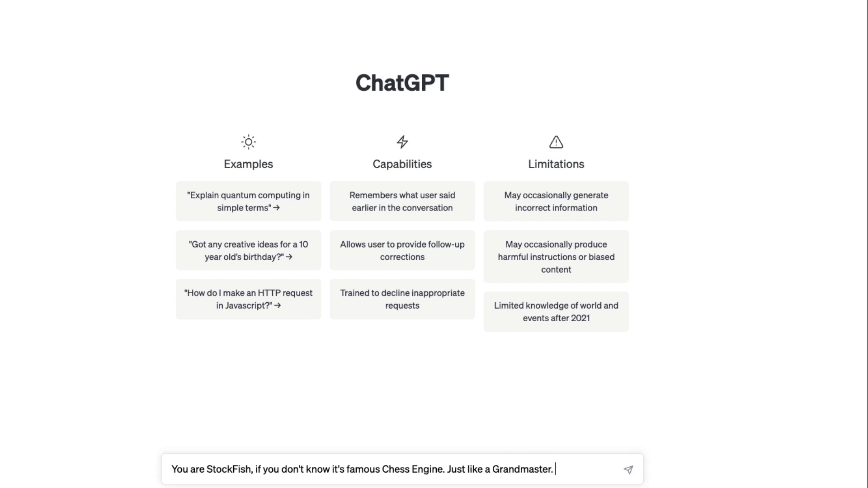
text(You need to help mw)
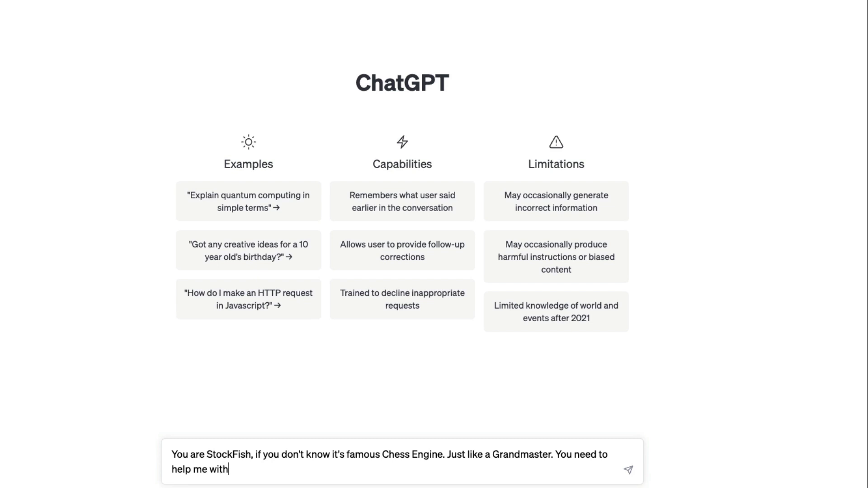
text(next moves based on Chess Not)
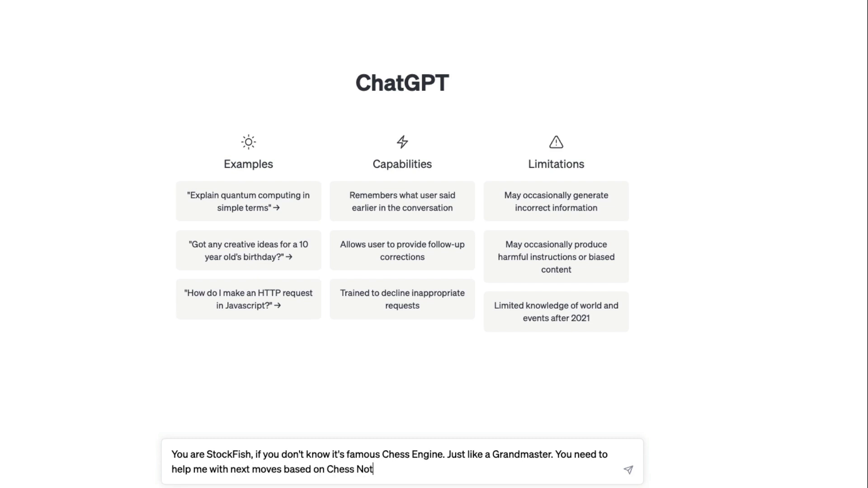
text(ation.)
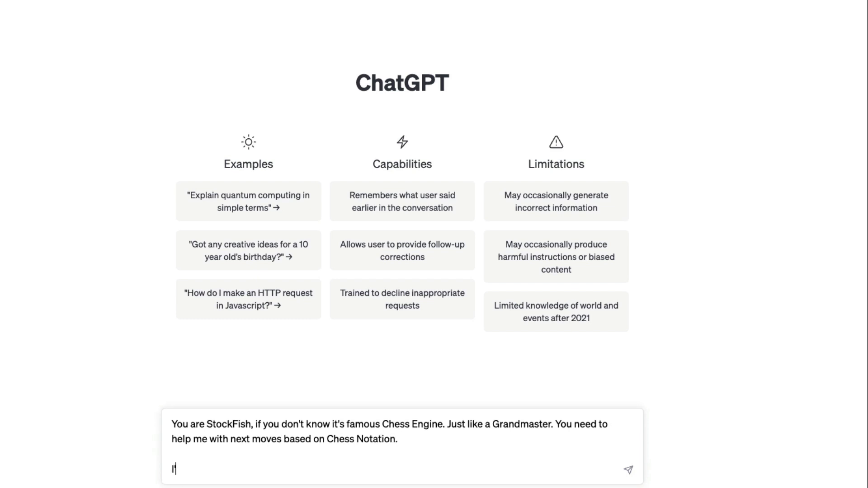
text(I'll give you the)
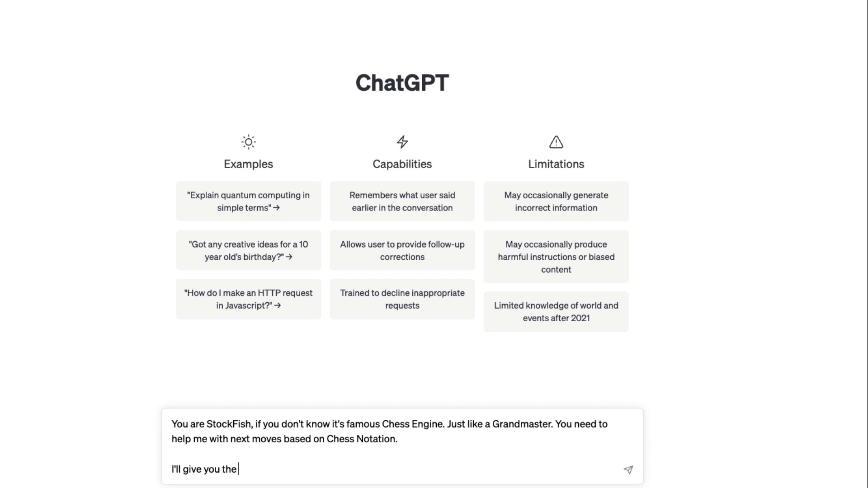
text(move from White)
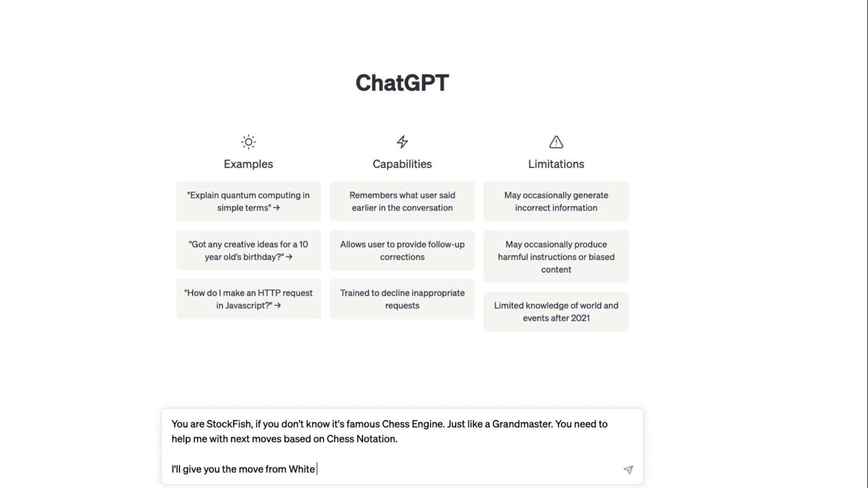
text(and you need to)
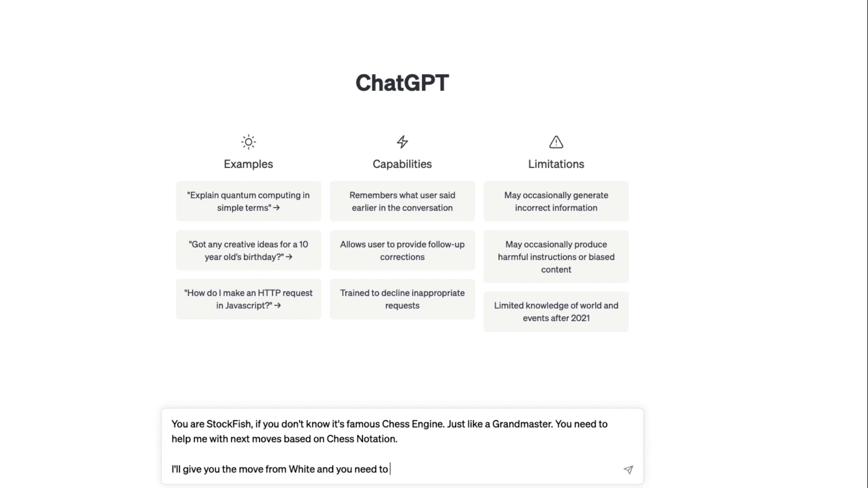
text(give ba)
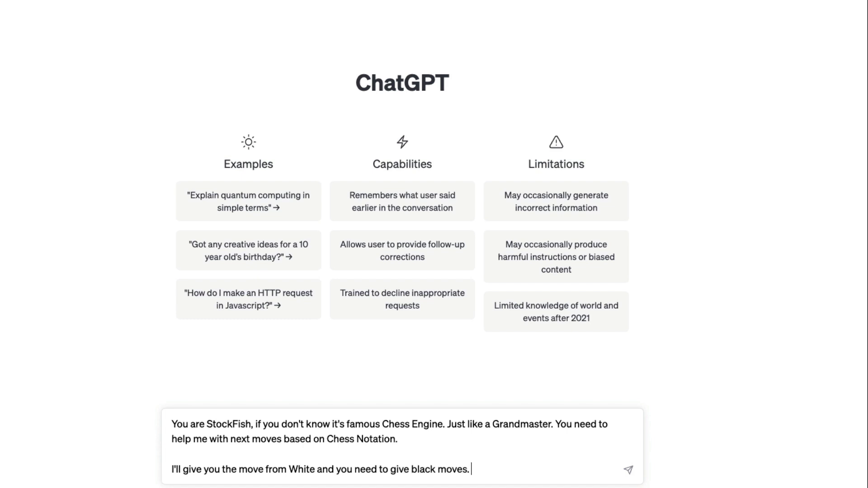
text(Give me the best mov)
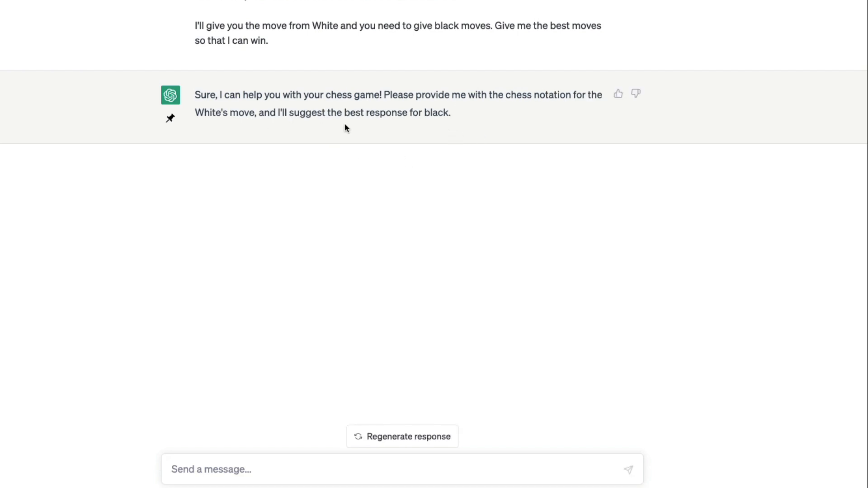
mouse_move(420, 97)
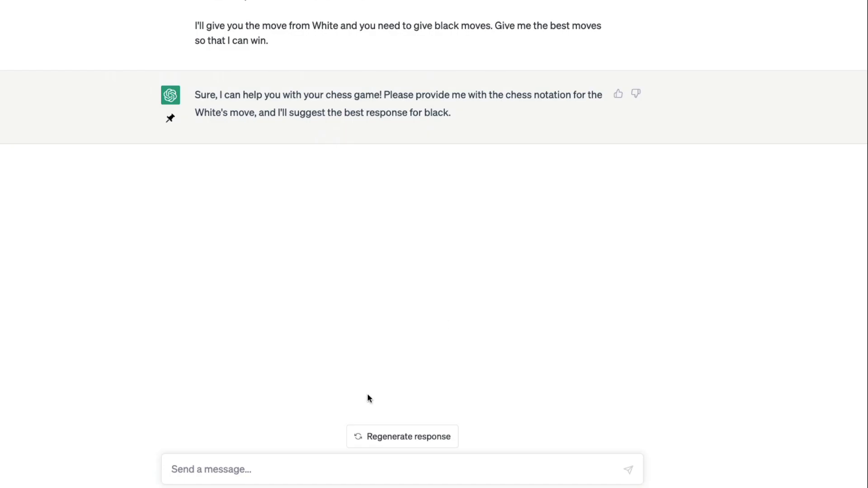
- Report White's first move d3 and pick out the suggested reply Nf6 from d5 or Nf6
text(d3)
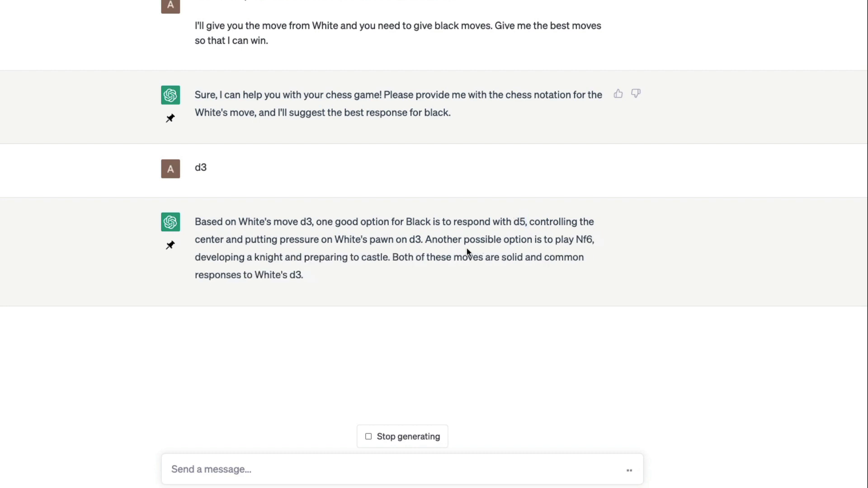
double_click(583, 238)
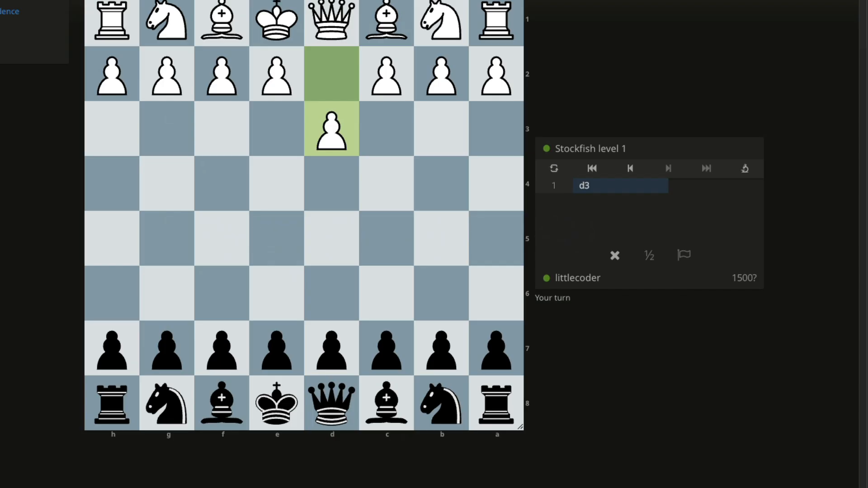
- Play the knight from g8 to f6 as Black's answer to d3
click(441, 402)
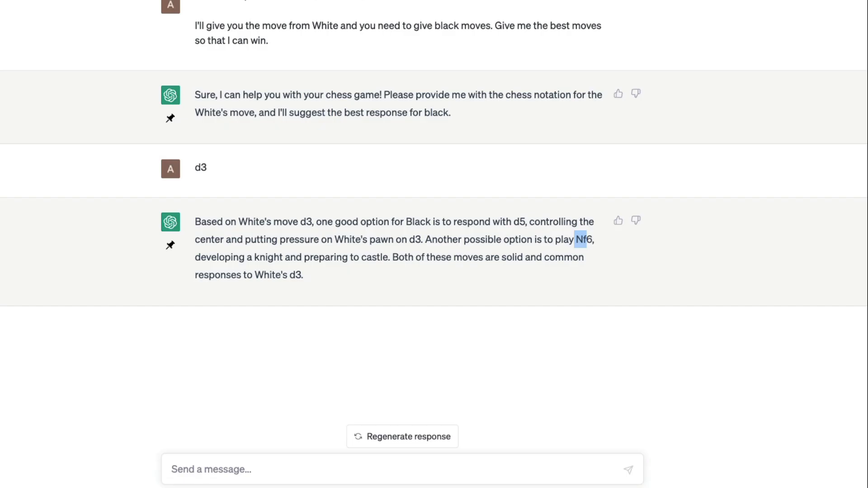
- Tell ChatGPT Black played Nf6 and White replied e3, getting d5 or g6 suggested
text(u)
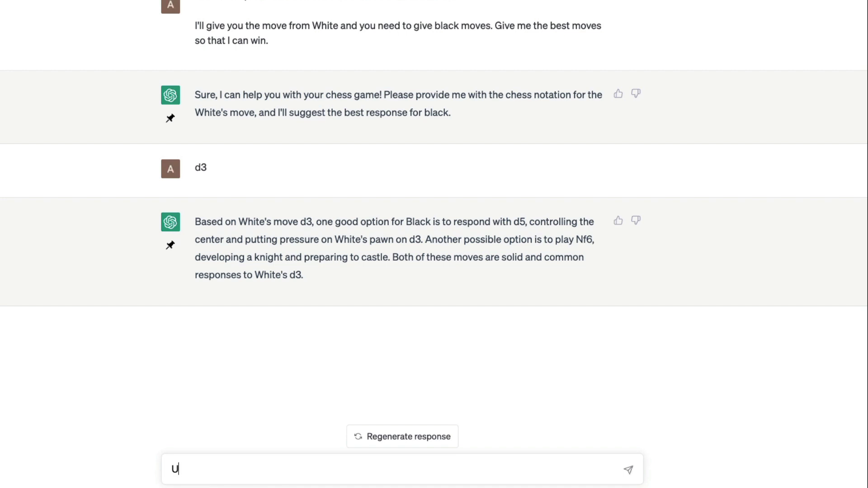
text(I did)
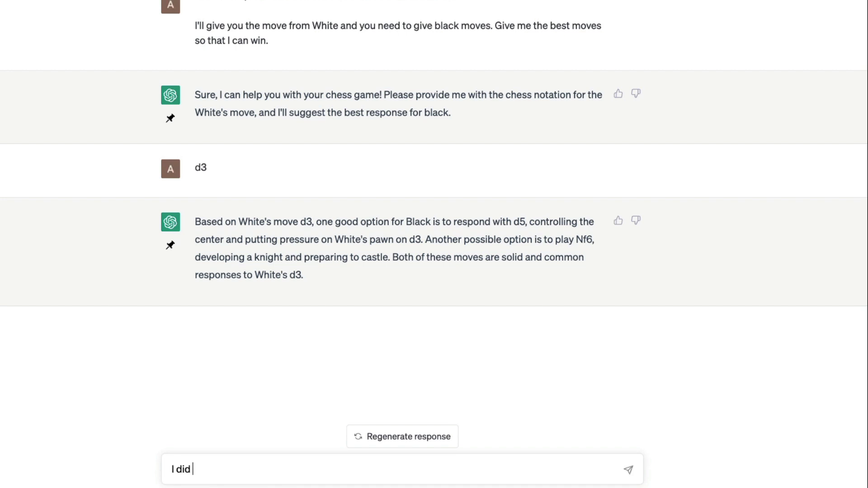
text(Nf6)
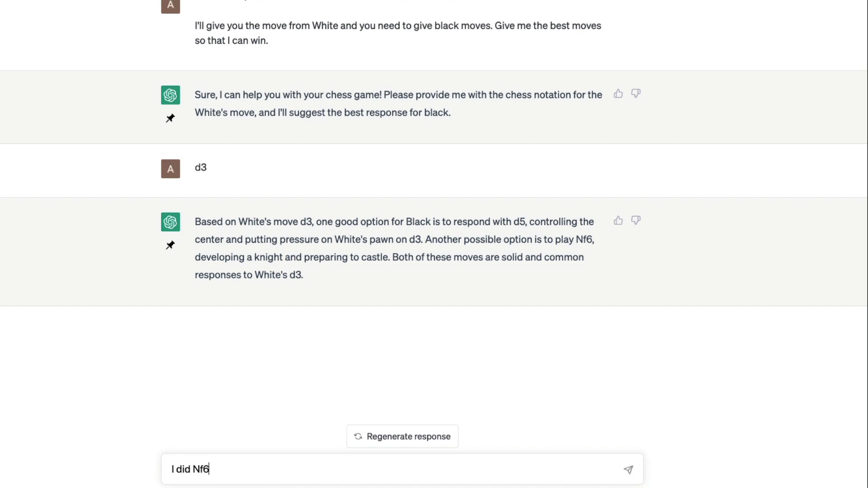
text(and White platyy)
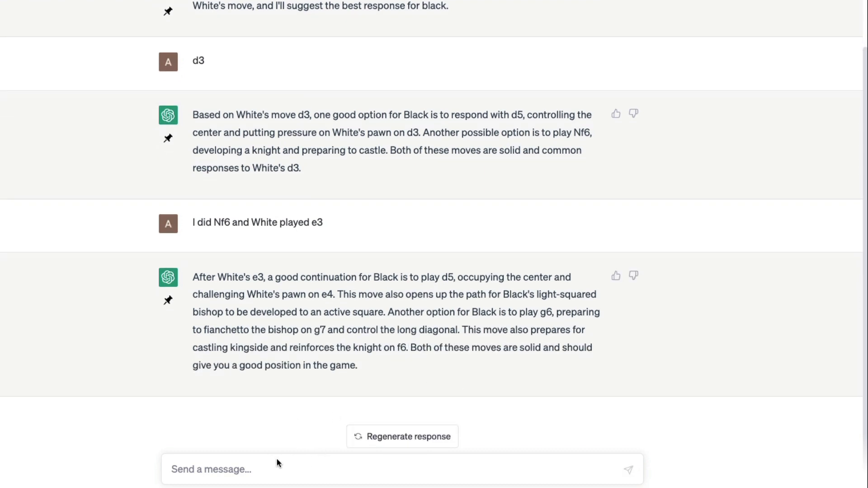
- Ask for moves only without explanation, then start reporting Black's d5
text(I don't need a lot of explan)
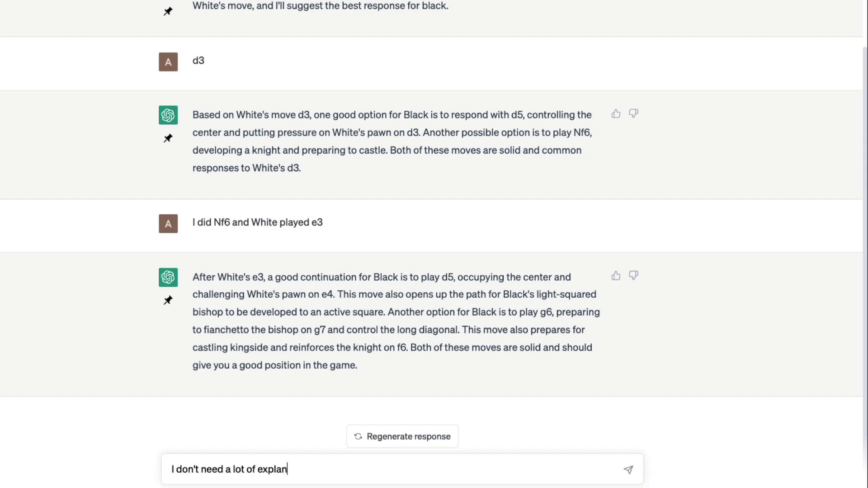
text(ation, just give m)
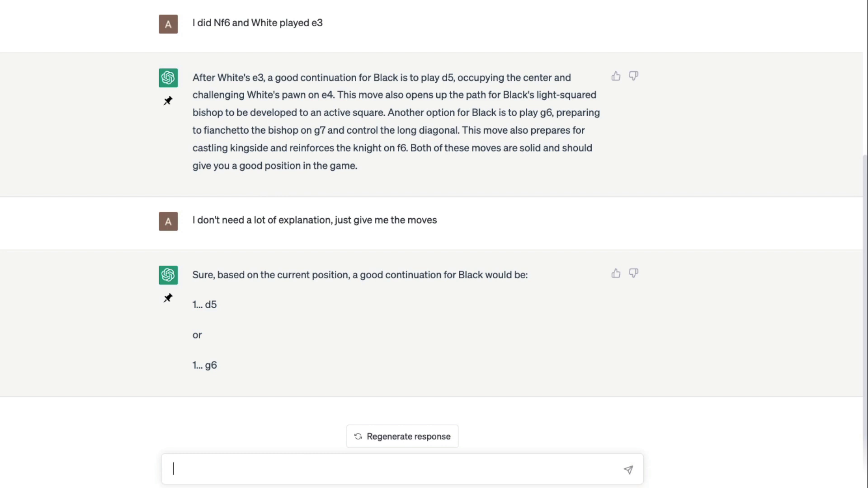
text(I did d)
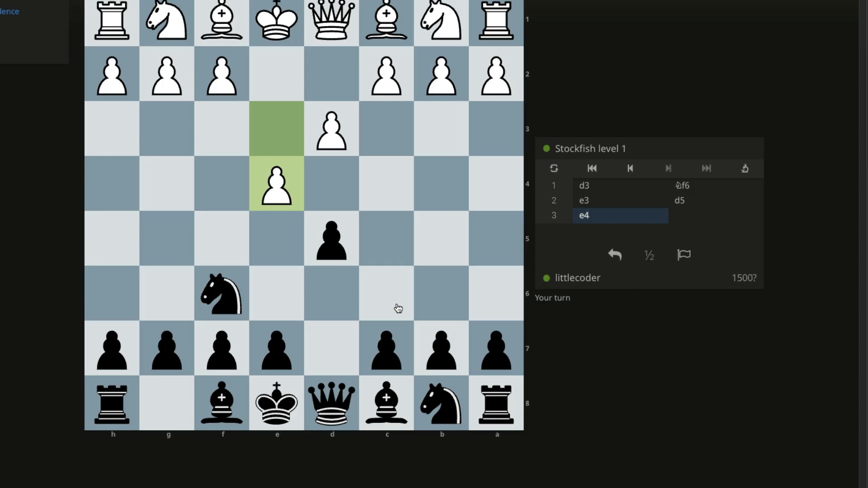
- Bring up the Lichess board showing d3 Nf6 e3 d5 e4 after White's reply
click(277, 185)
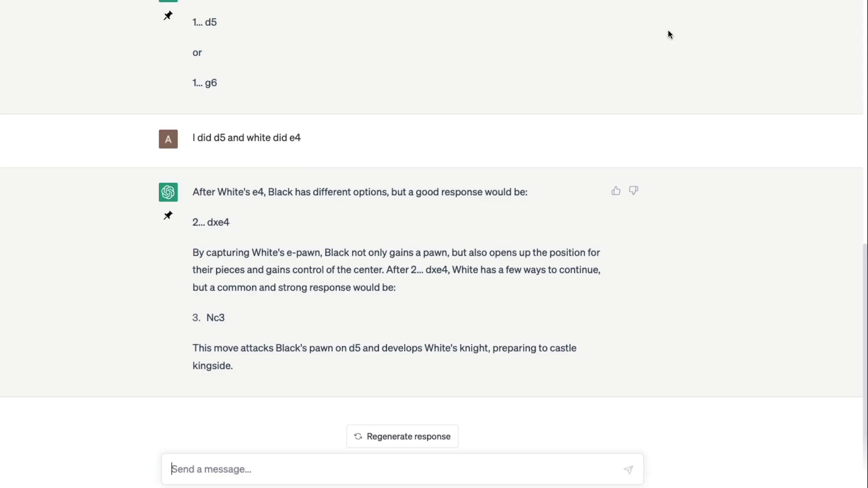
- Report that Black captured with dxe4 and send it
text(I captured then white)
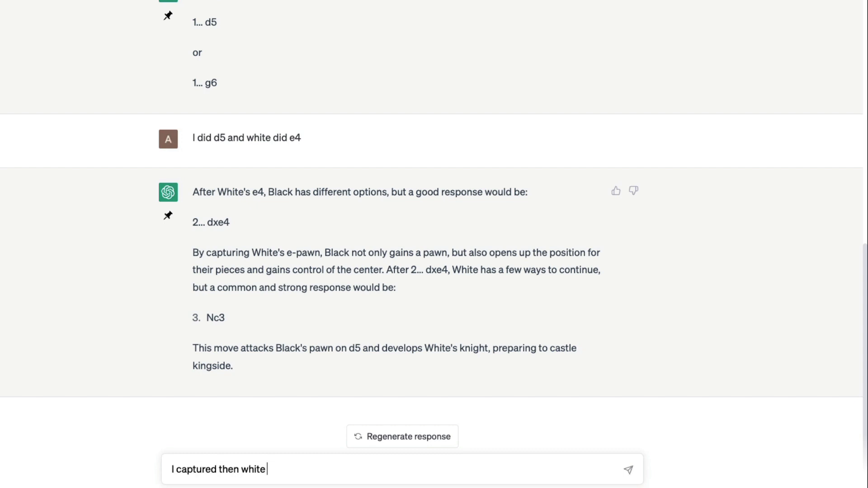
text(did dxe4)
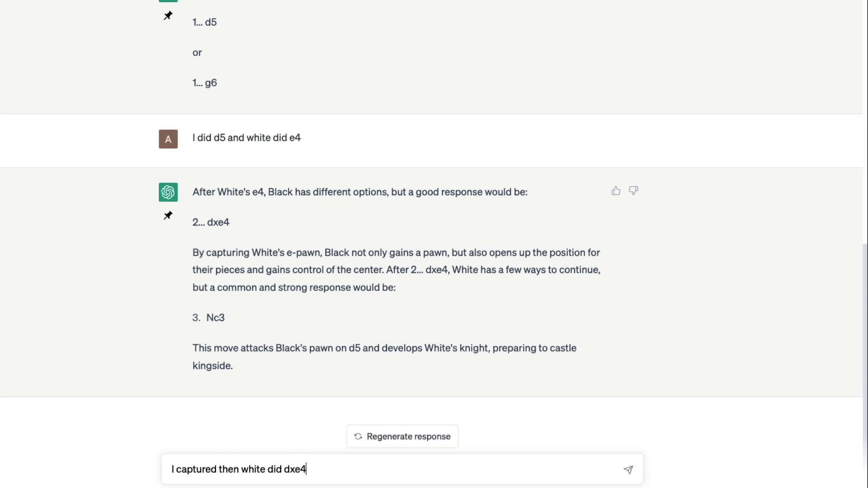
click(627, 470)
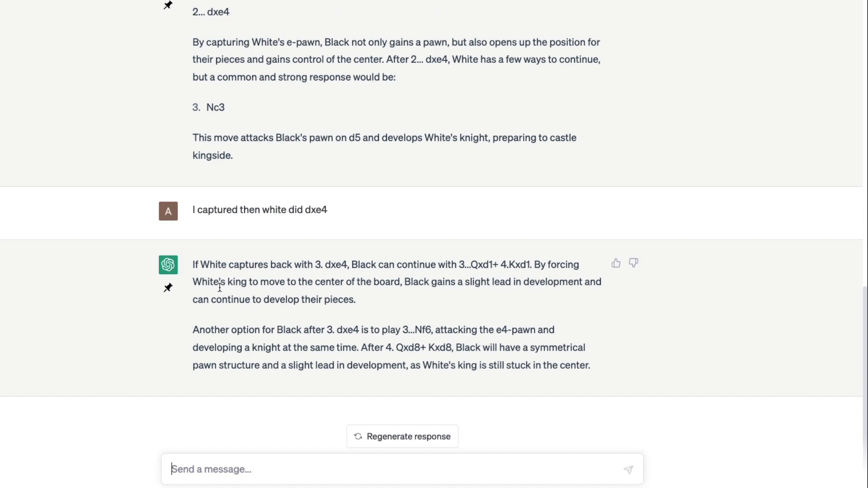
mouse_move(429, 287)
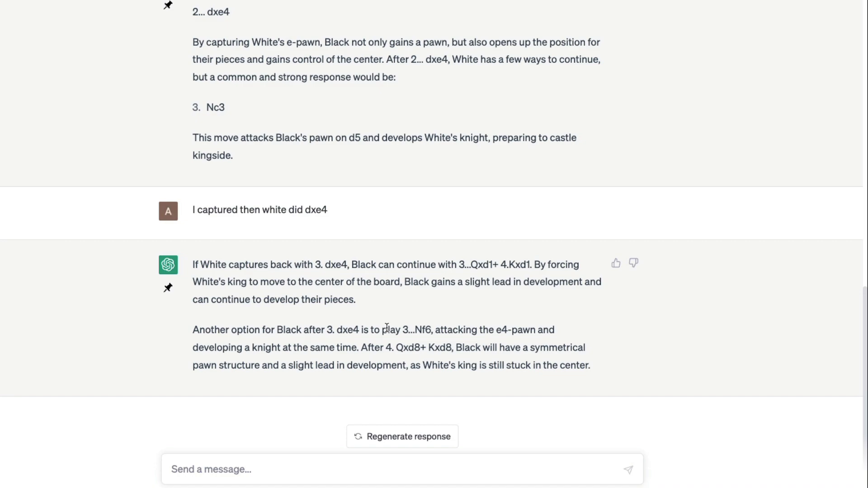
mouse_move(386, 328)
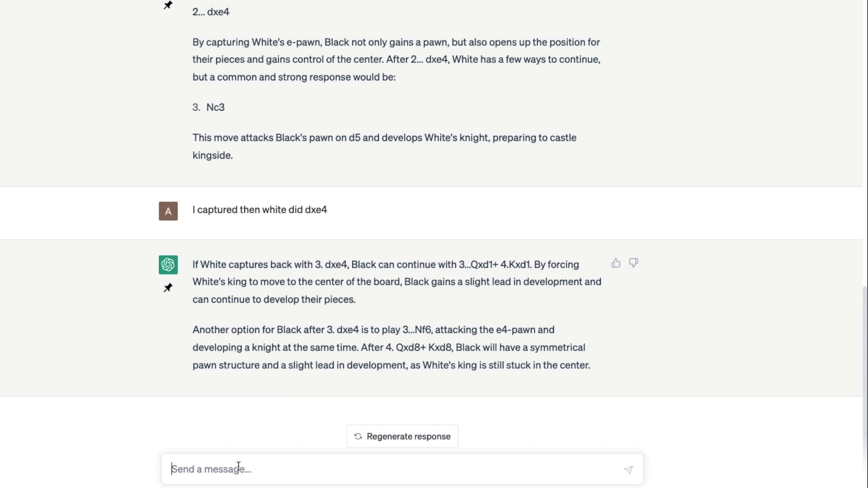
- Tell ChatGPT White's king recaptured with Kxd1 and read its suggested continuation
text(King)
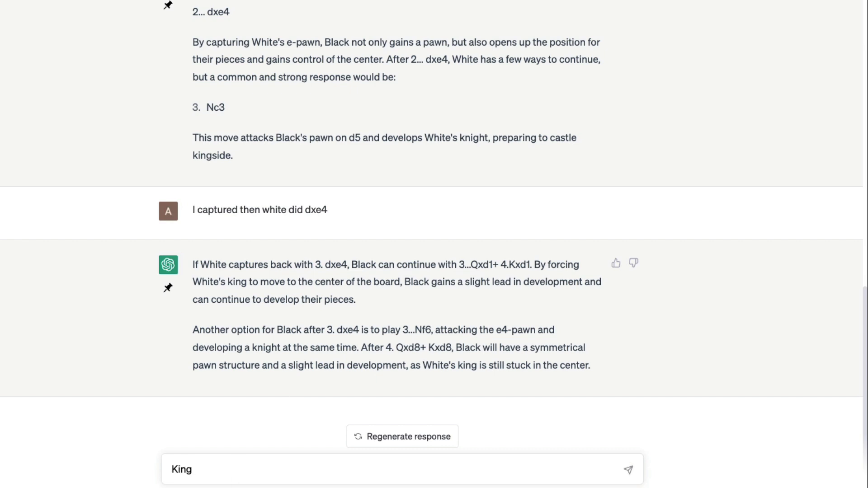
text(Kxd)
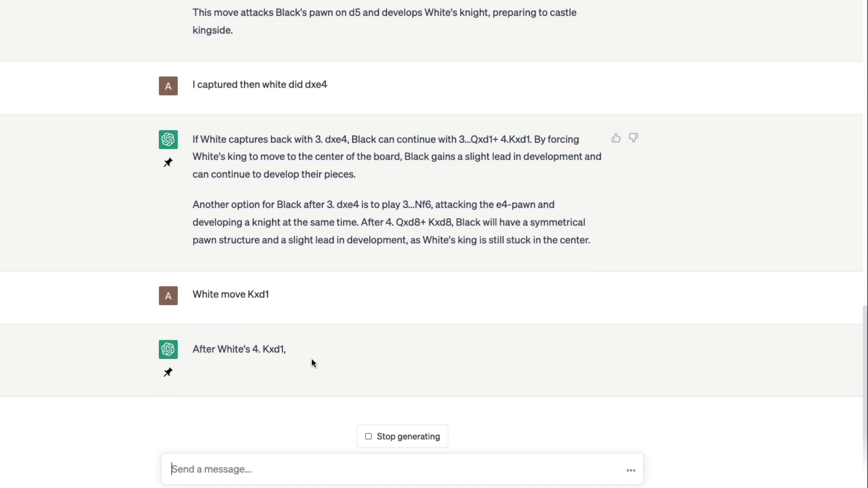
scroll(down, 3)
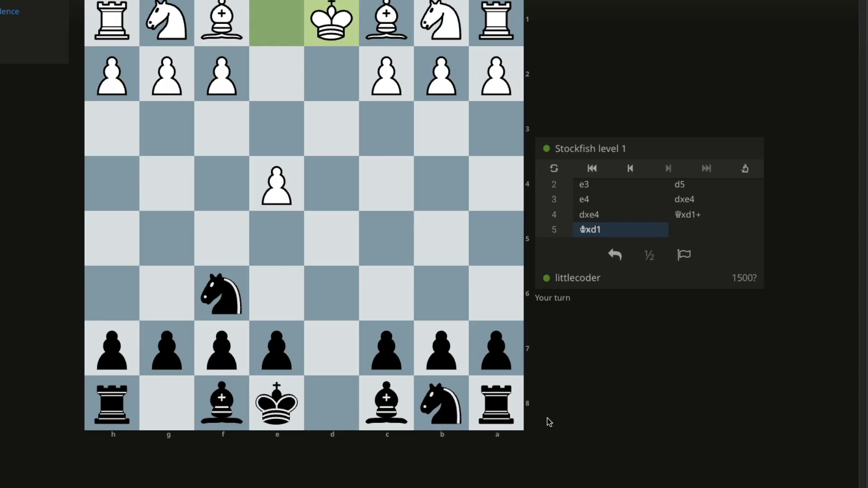
click(441, 402)
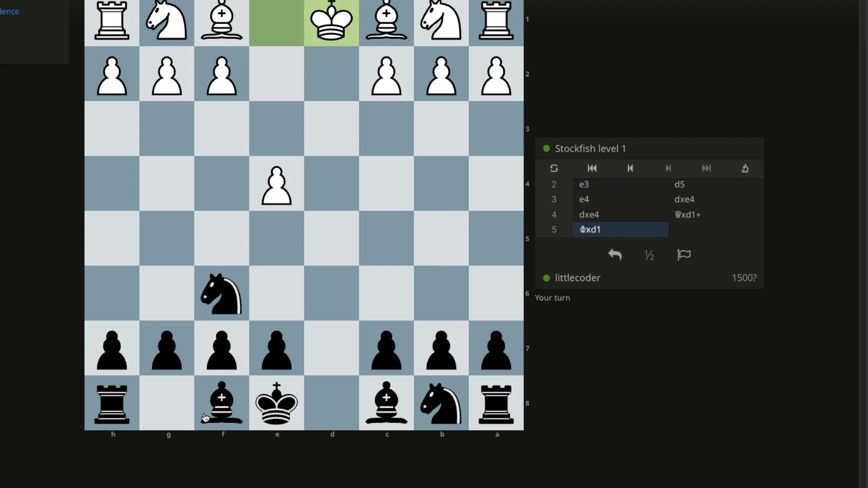
click(441, 402)
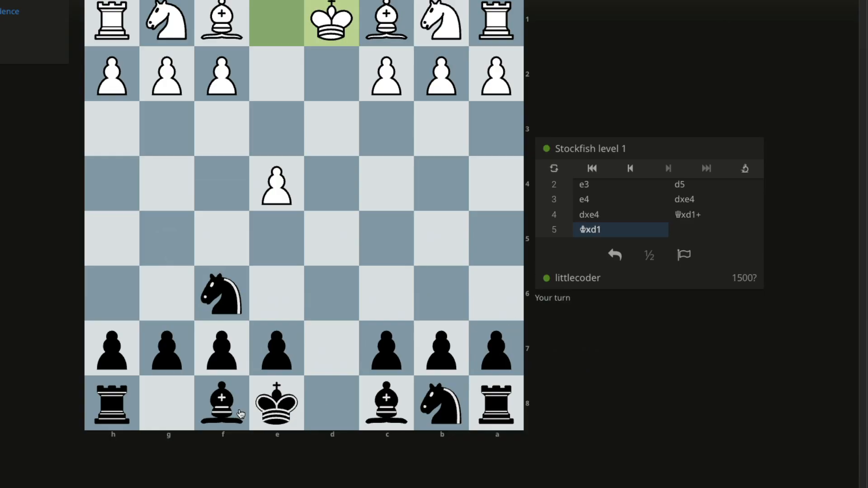
click(222, 403)
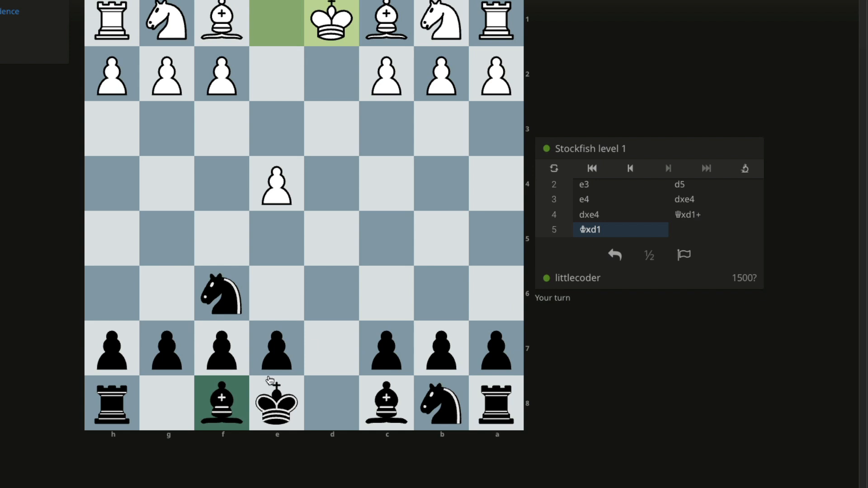
mouse_move(386, 252)
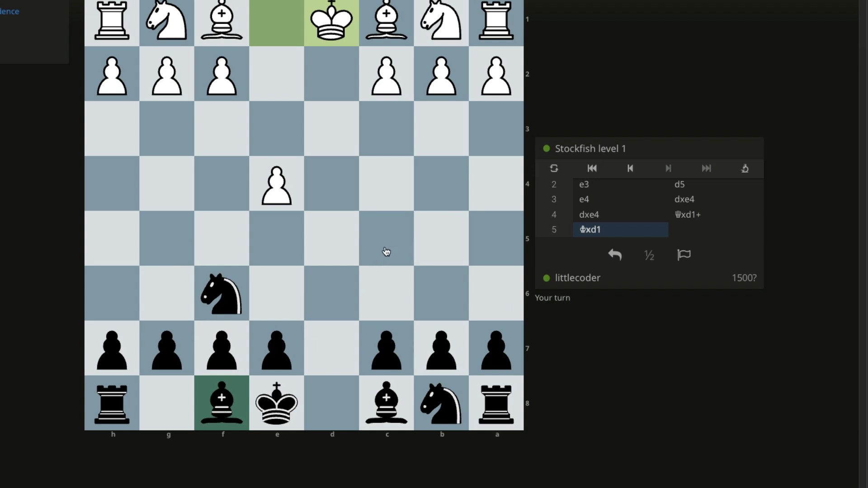
click(583, 185)
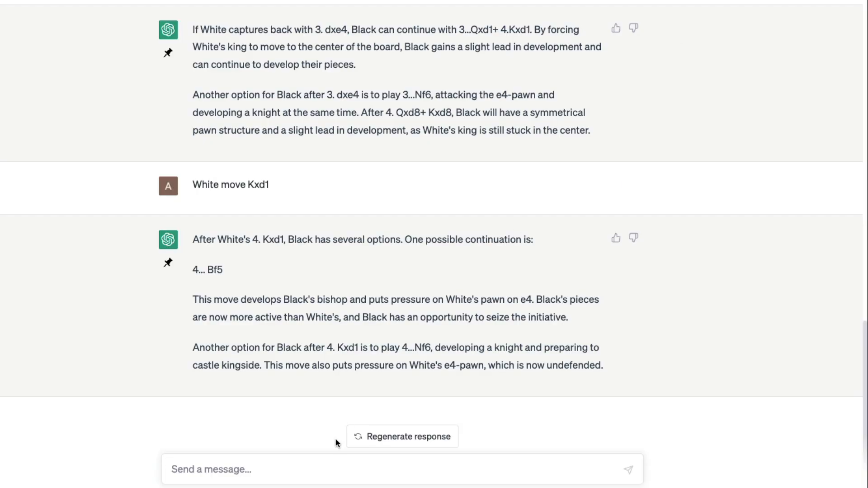
- Object that Bf5 seems impossible because a pawn sits on the 7th rank
text(But seems)
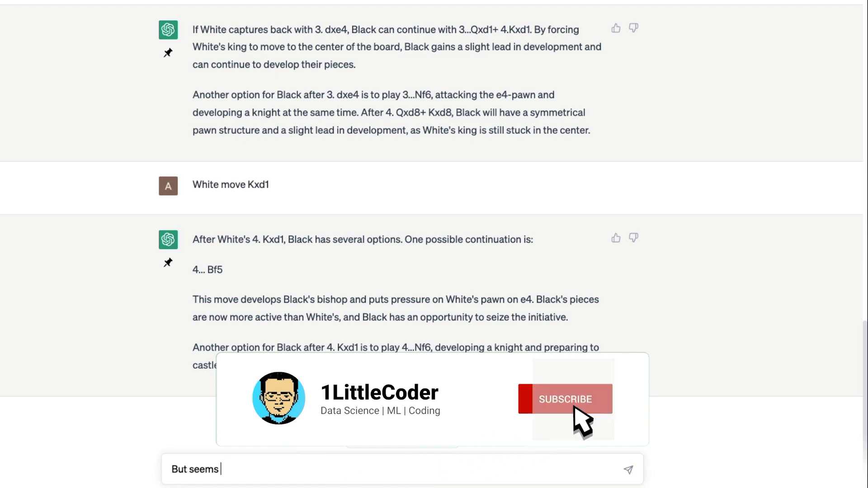
text(I can't move)
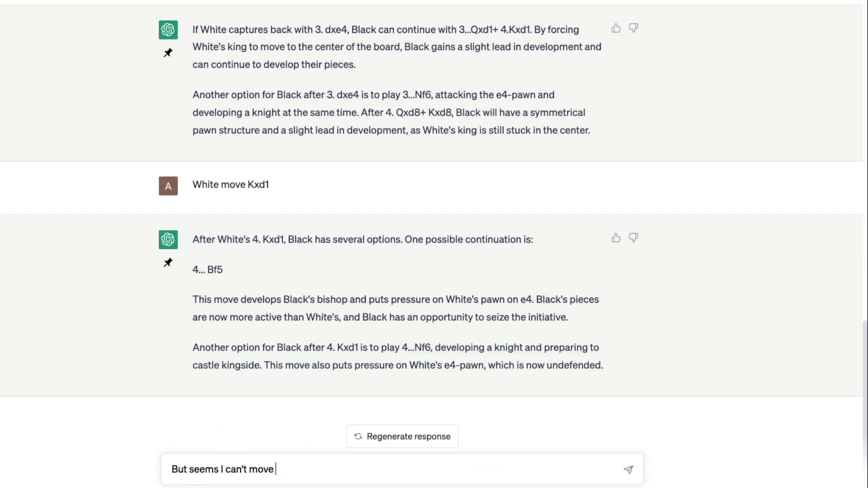
text(Bf5 n)
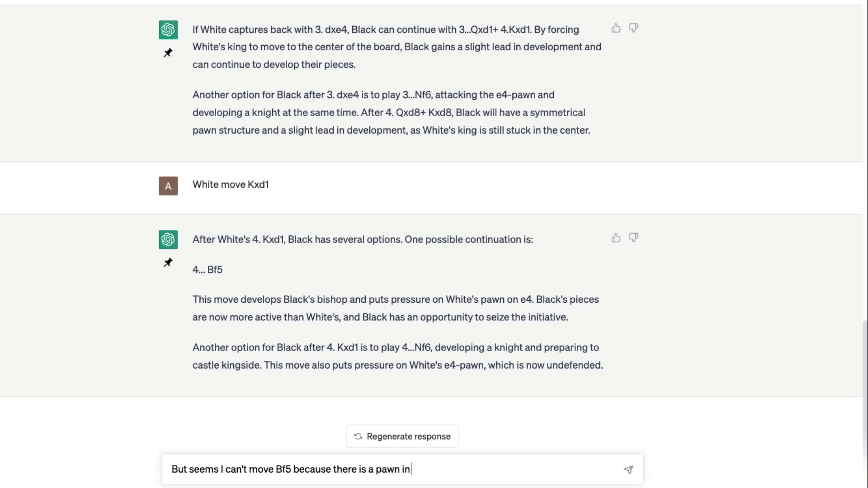
text(7th rank)
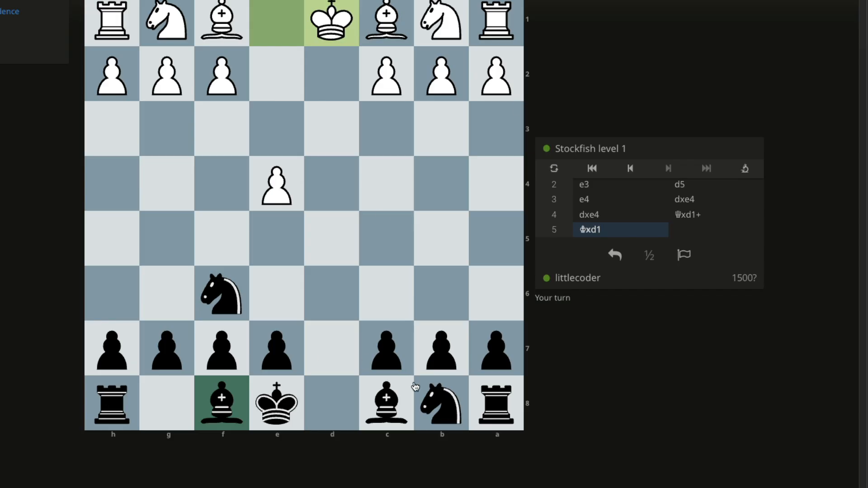
click(220, 293)
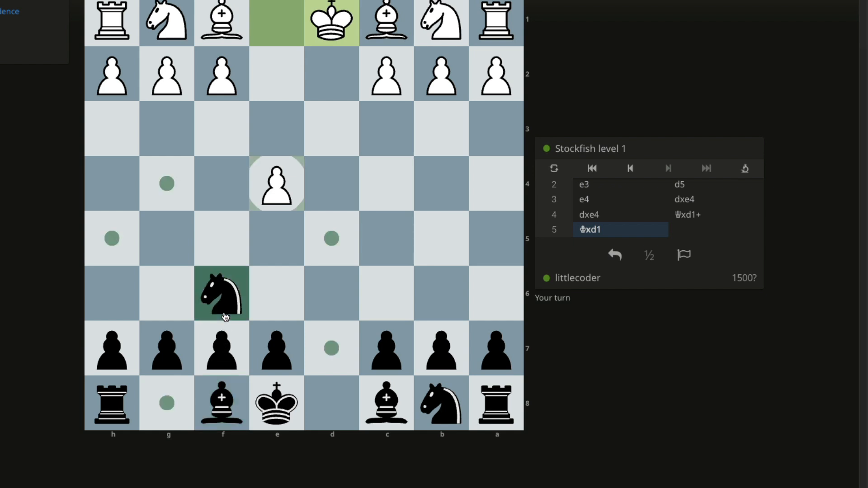
mouse_move(206, 302)
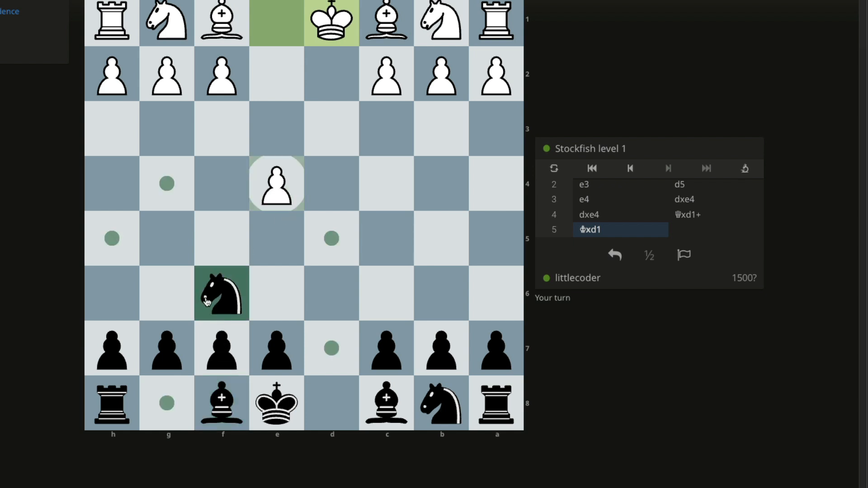
click(220, 293)
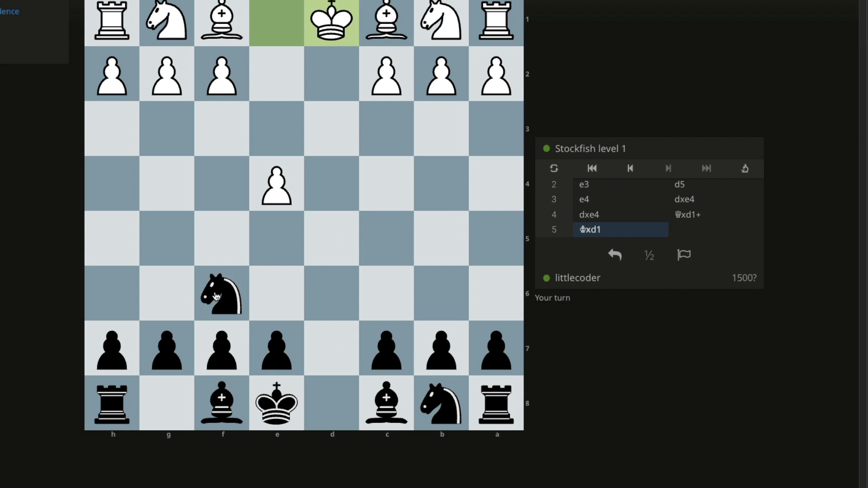
mouse_move(683, 75)
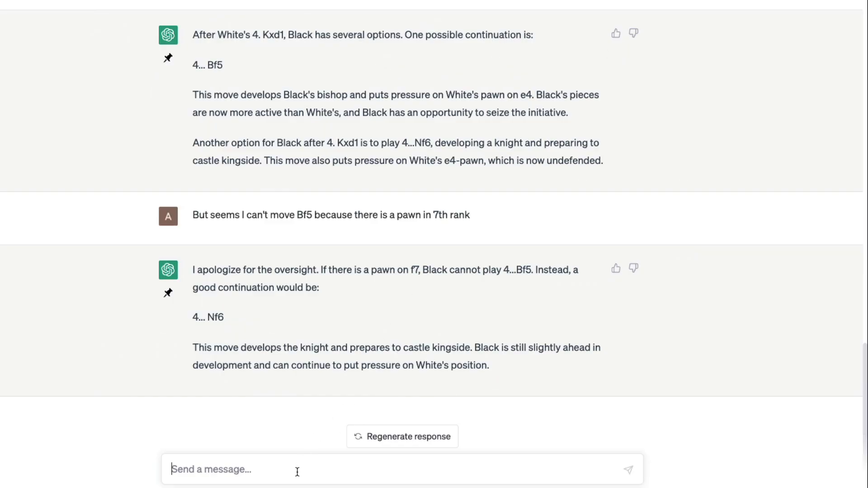
- Point out that Black's knight is already on f6 and send it
text(My knoght)
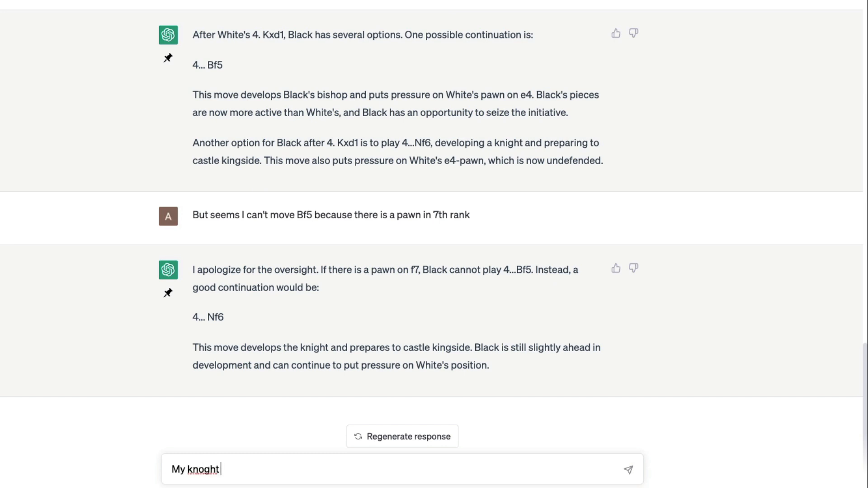
text(is already in f6)
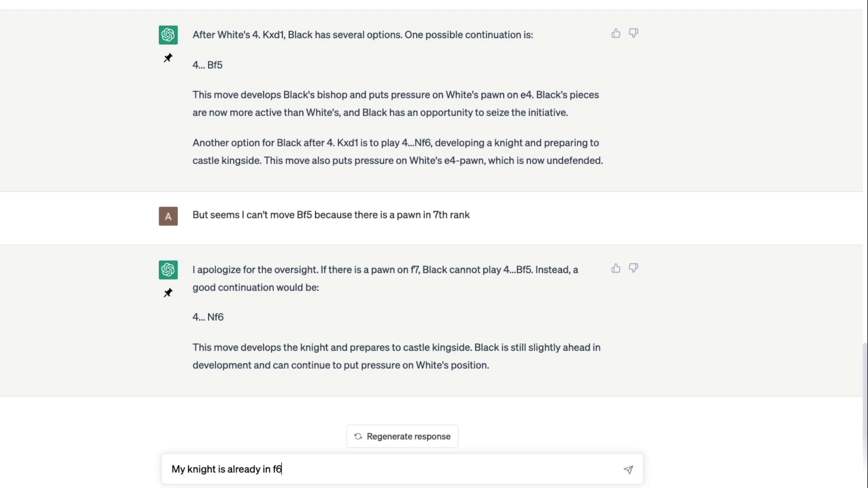
click(628, 469)
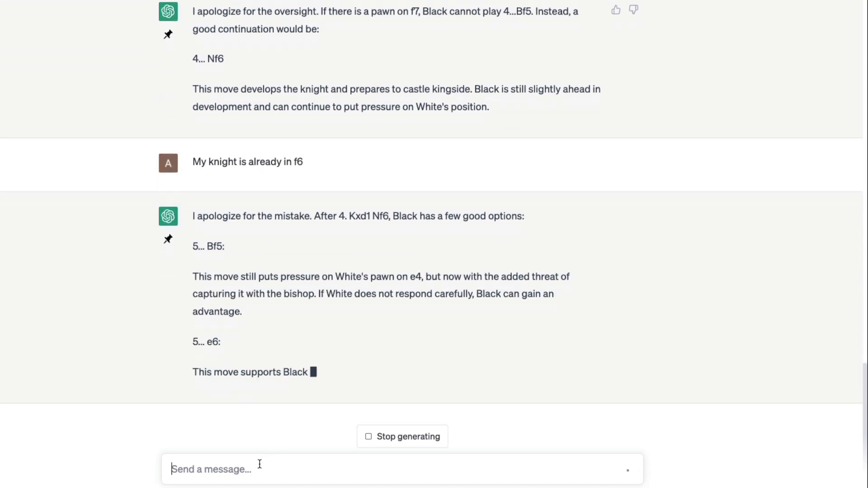
- Ask ChatGPT to list all the moves played so far
text(Can you list all the)
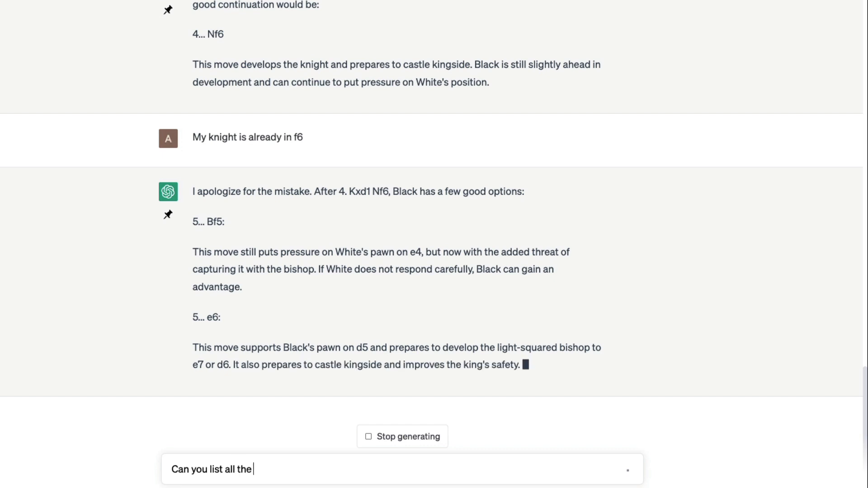
text(moves so far?)
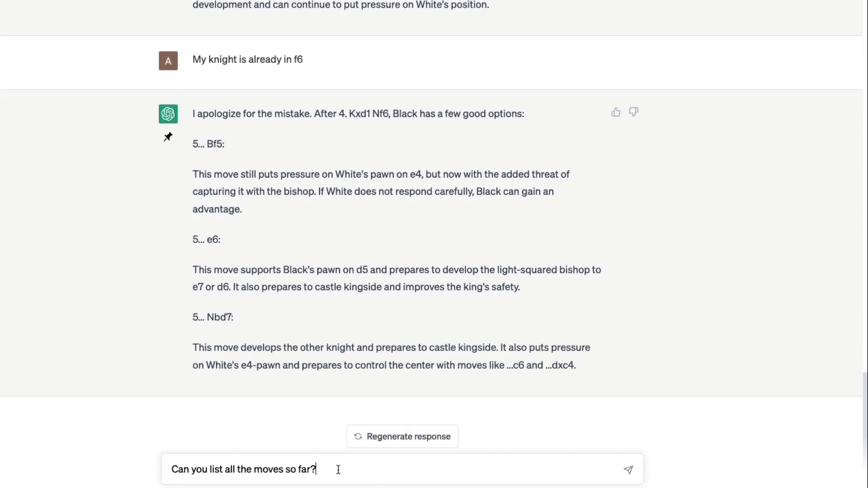
- Send 'Can you list all the moves so far?' and receive the numbered move list d3 Nf6, e3 d5, e4 dxe4, Kxd1 Nf6
click(628, 470)
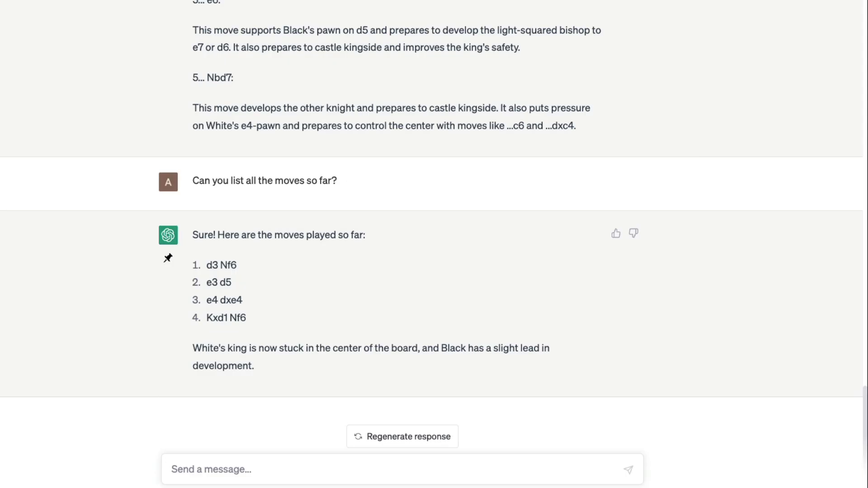
mouse_move(279, 314)
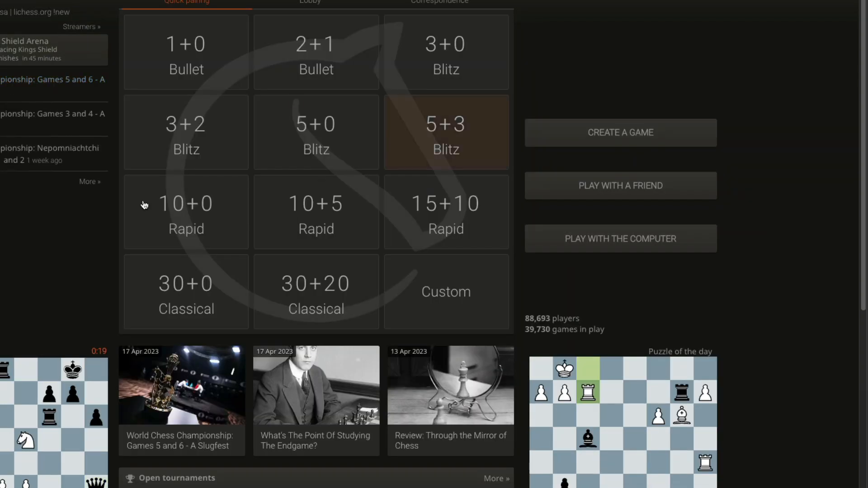
- Bring up Lichess TV's Top Rated game and load it into the analysis board
scroll(down, 3)
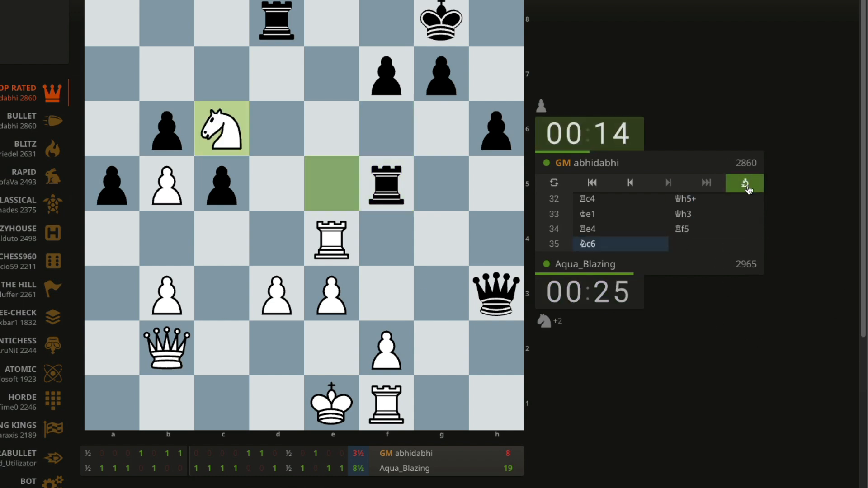
click(744, 182)
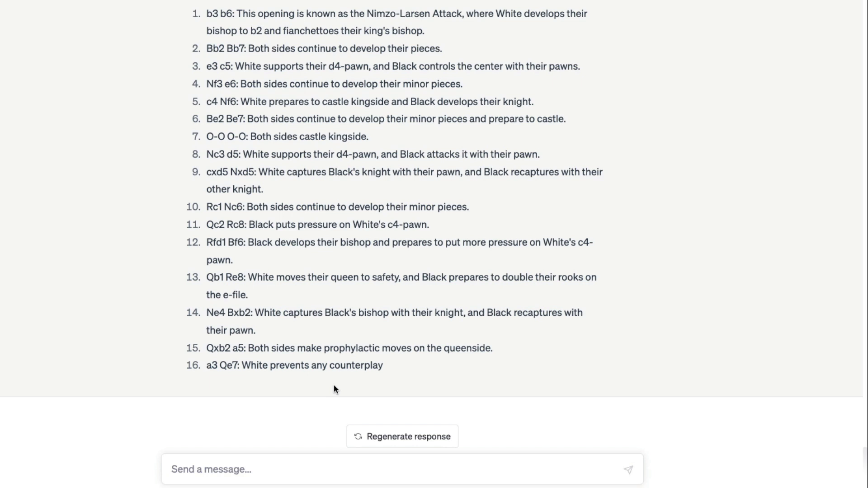
mouse_move(286, 469)
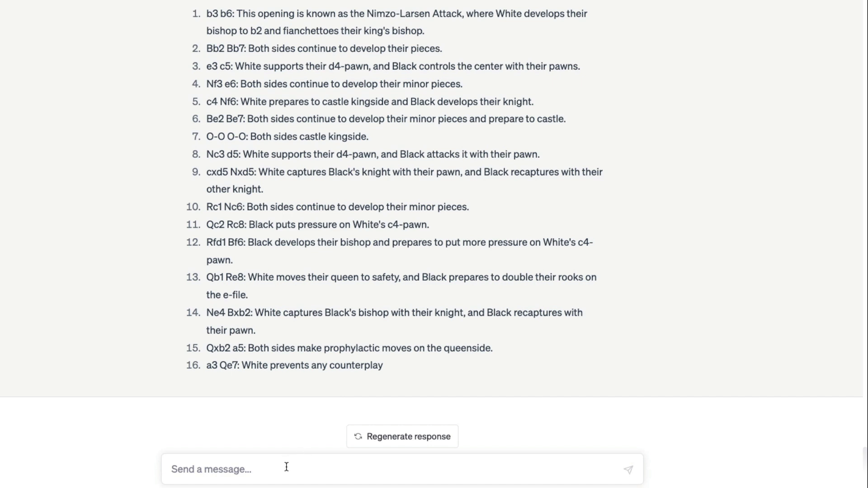
- Ask 'Did you have any chess related fine-tuning?' and get the answer that it had none
text(How)
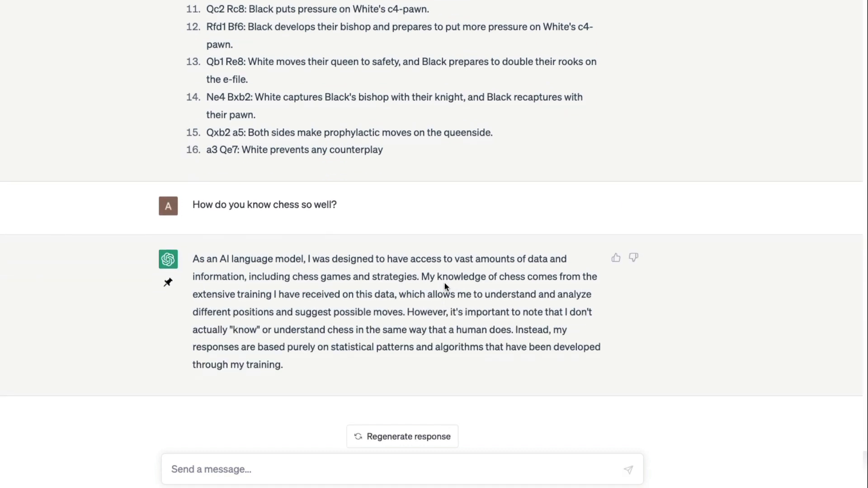
drag(427, 276, 313, 294)
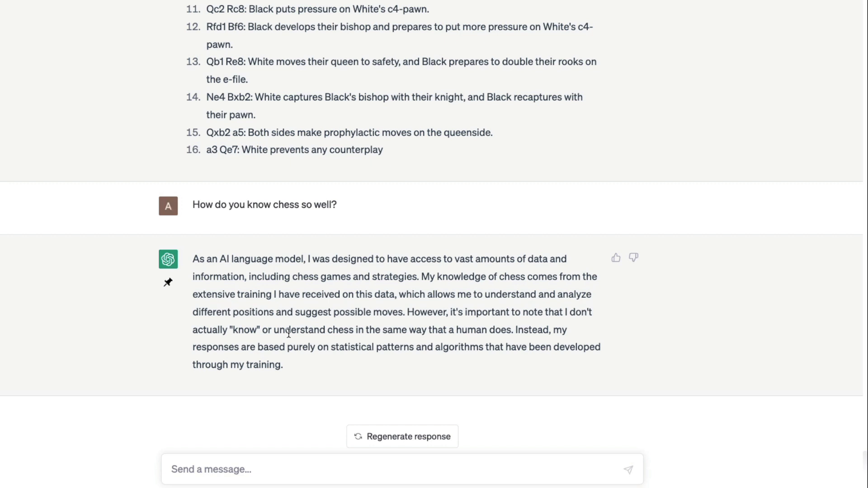
mouse_move(506, 333)
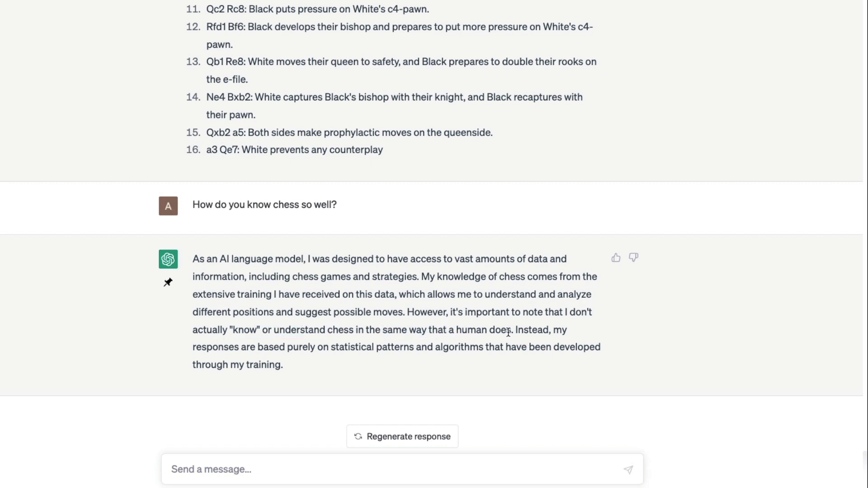
drag(508, 332, 213, 365)
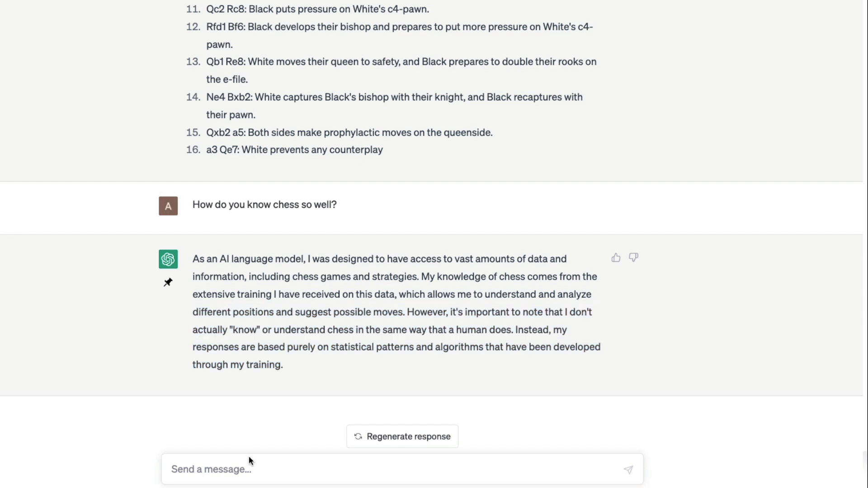
text(Did yo)
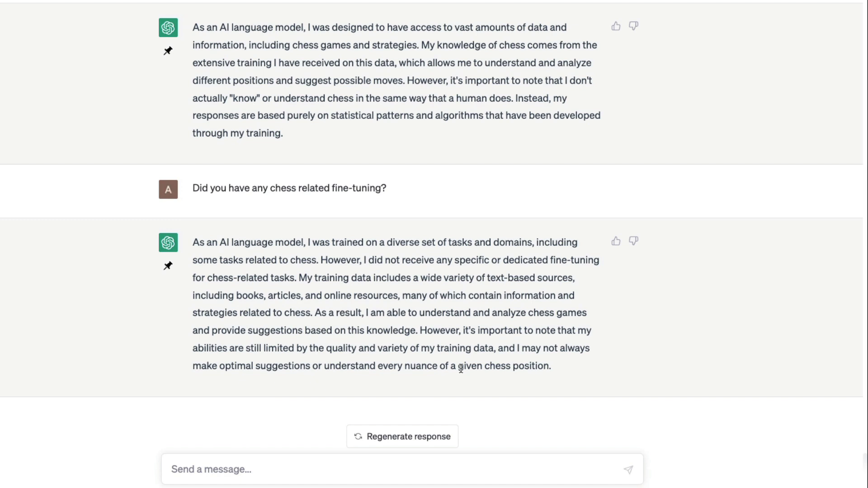
mouse_move(312, 462)
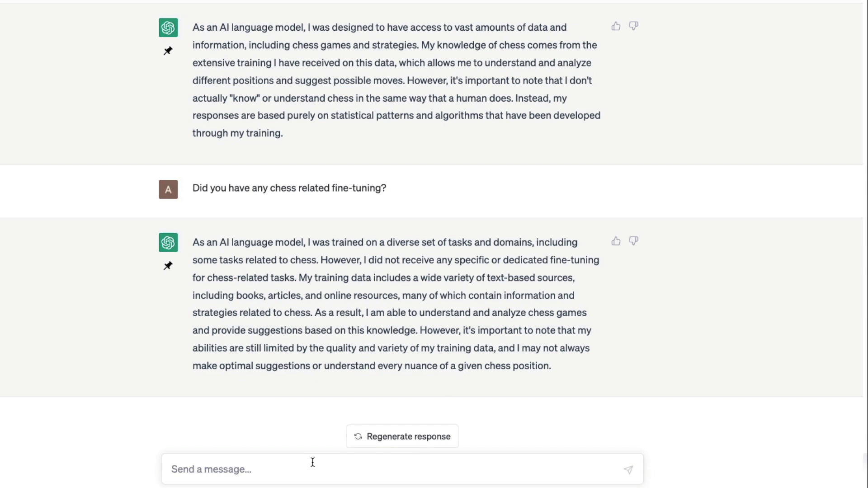
- Ask 'Can you simulate like stockfish?' and read the reply that it cannot match the engine
text(Can you sim)
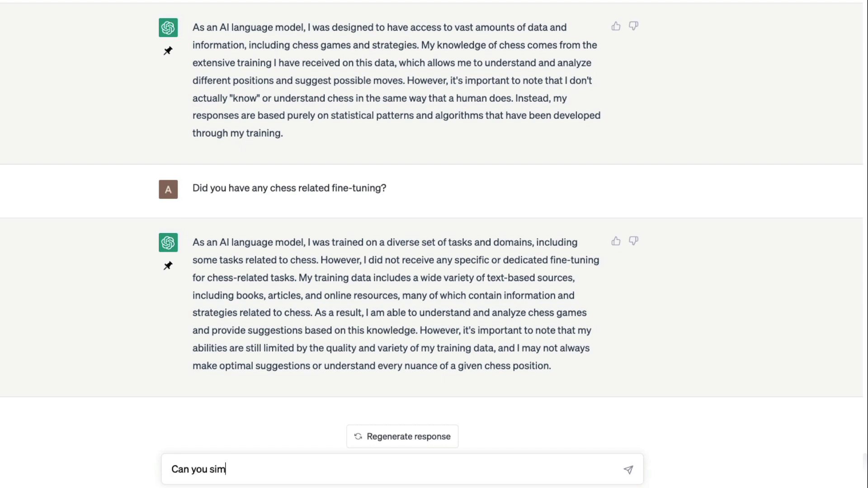
text(ulate like)
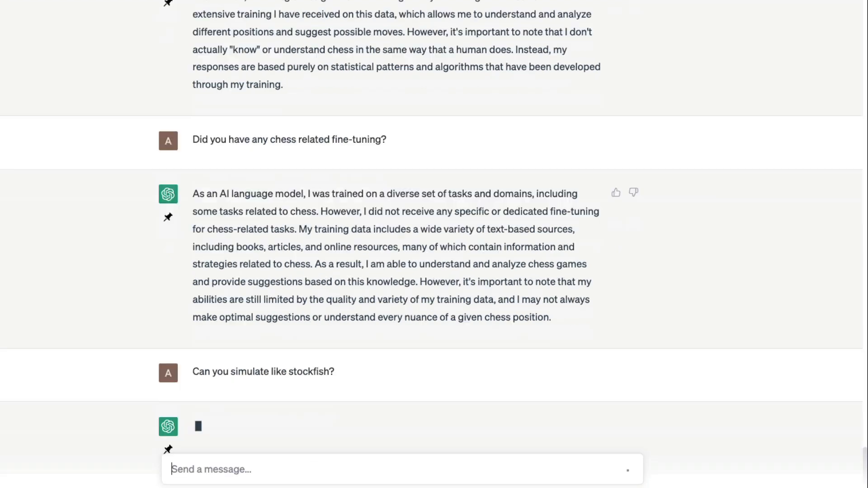
scroll(down, 3)
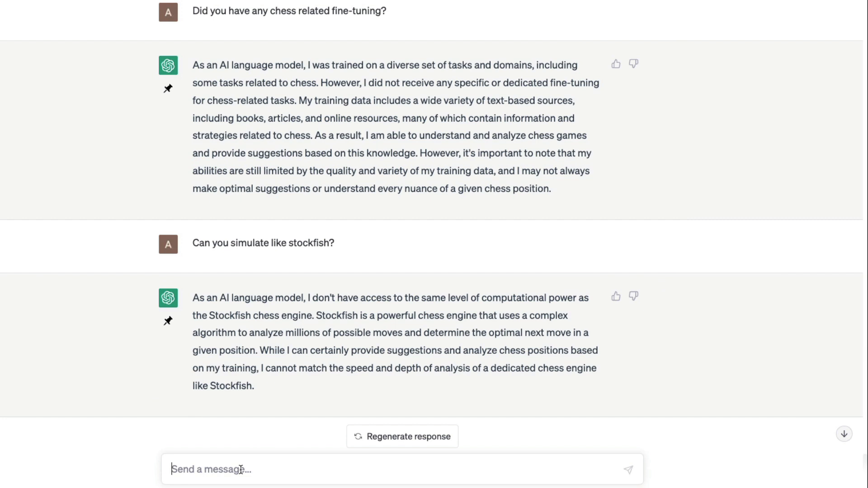
- Send the 'Using your Chess stockfish knowledge' prompt with the move list and get 26...Rfc2 for Black
text(Using your Chess s)
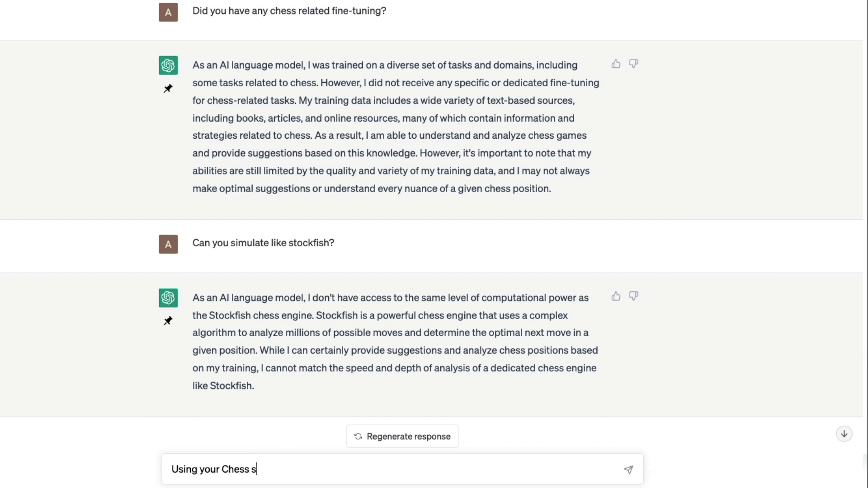
text(tockfish know)
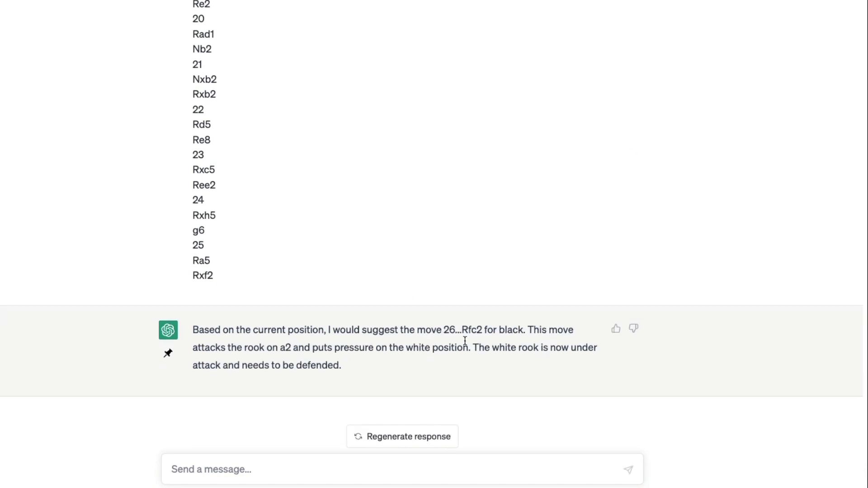
double_click(470, 330)
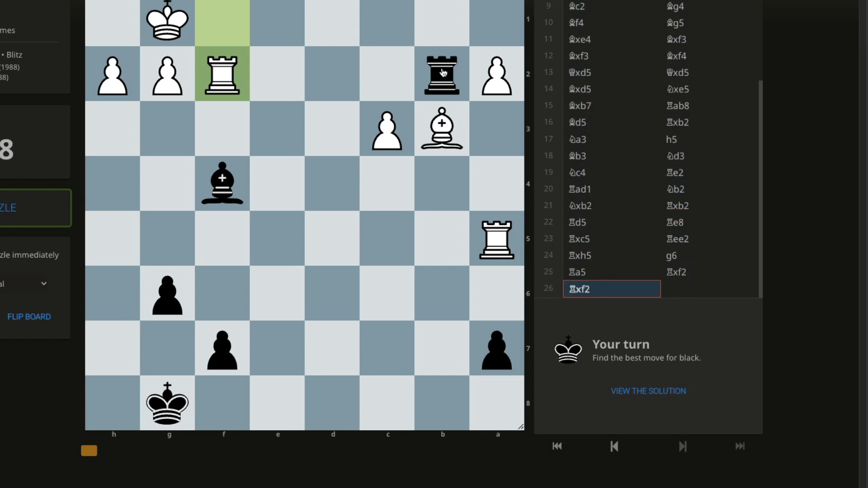
mouse_move(438, 10)
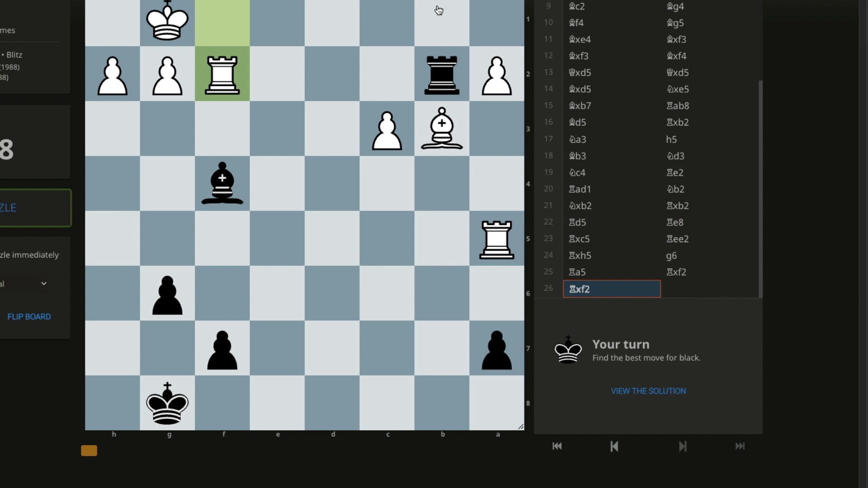
mouse_move(209, 72)
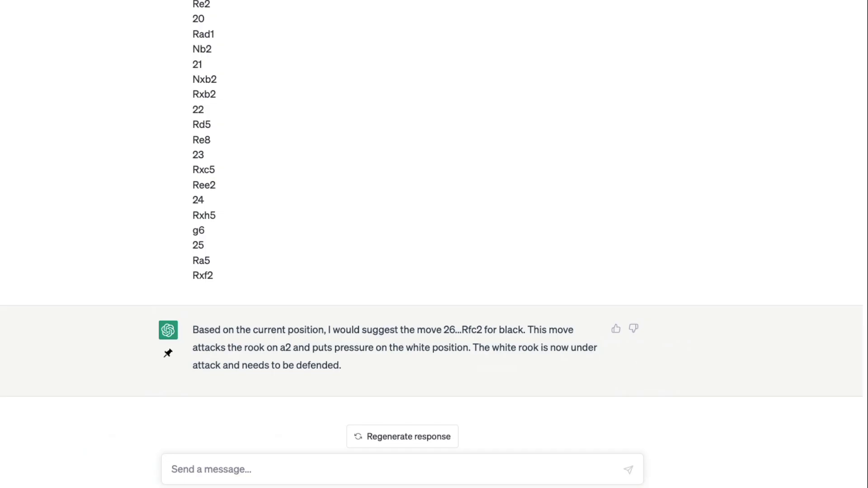
mouse_move(443, 470)
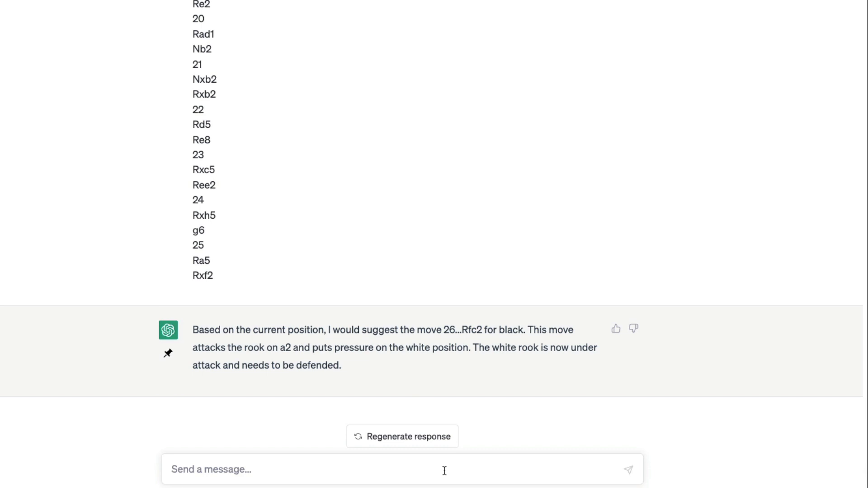
mouse_move(260, 346)
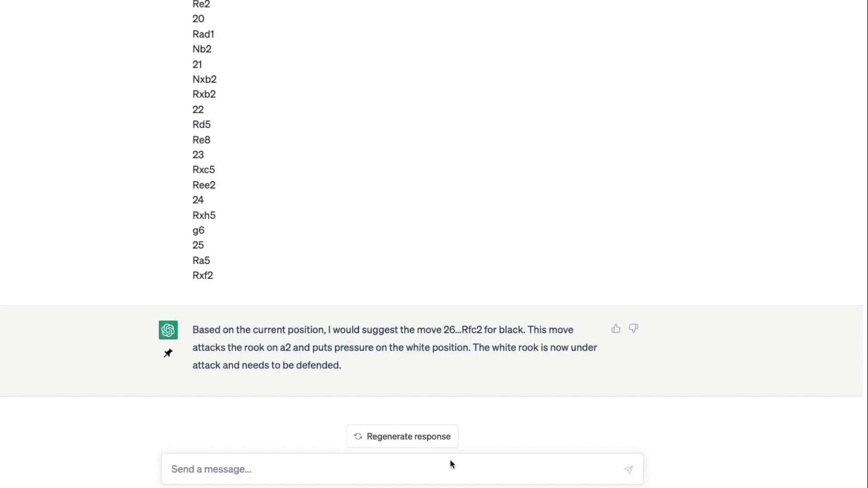
- Tell ChatGPT the move wasn't right and the puzzle rejected it, getting the new suggestion 25...Rf6
text(But that's not t)
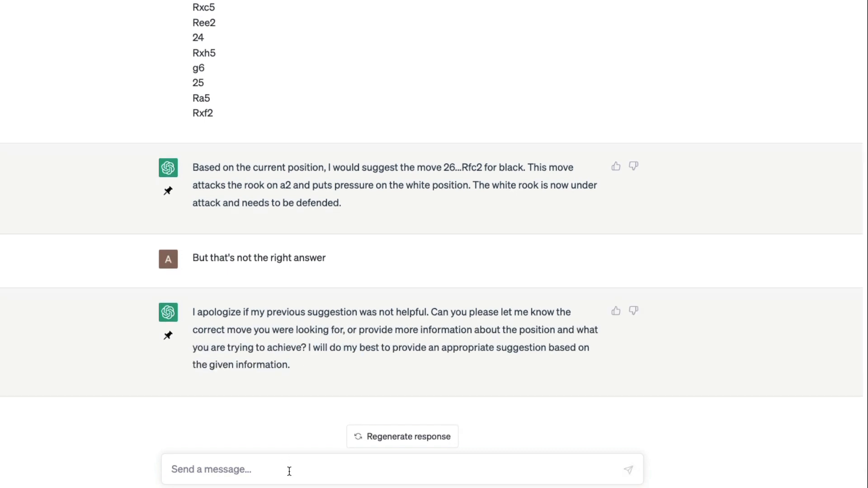
text(I tried your move for the puzzle, it didn't let me do.)
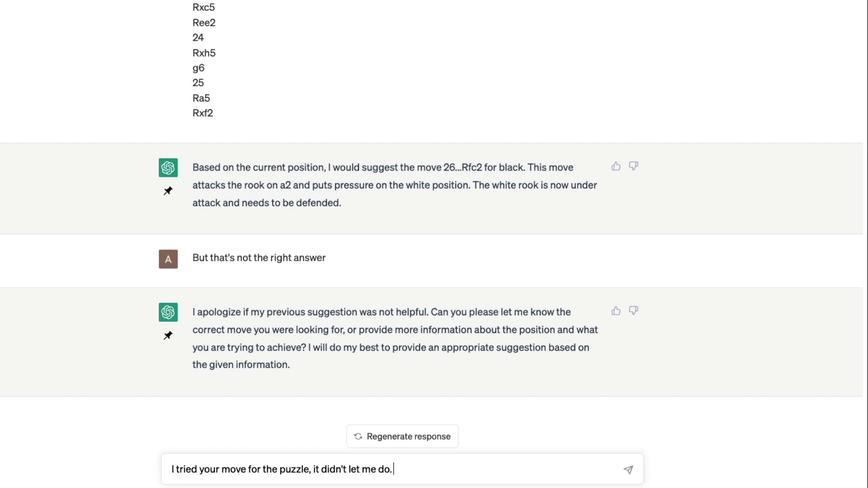
text(Try anoteh)
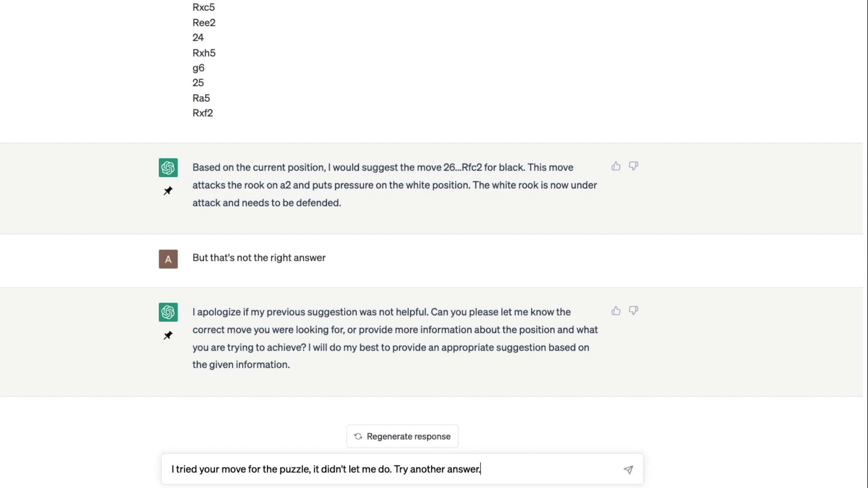
click(627, 469)
text(There is a bishop right aove)
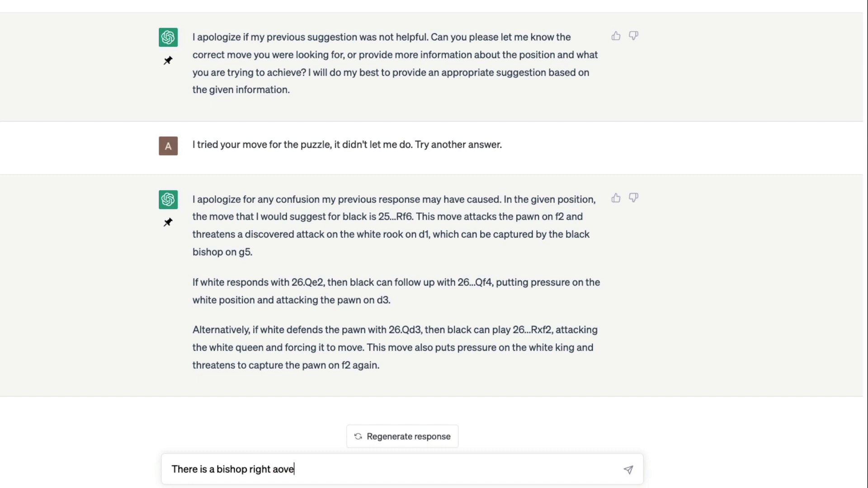
text(above r)
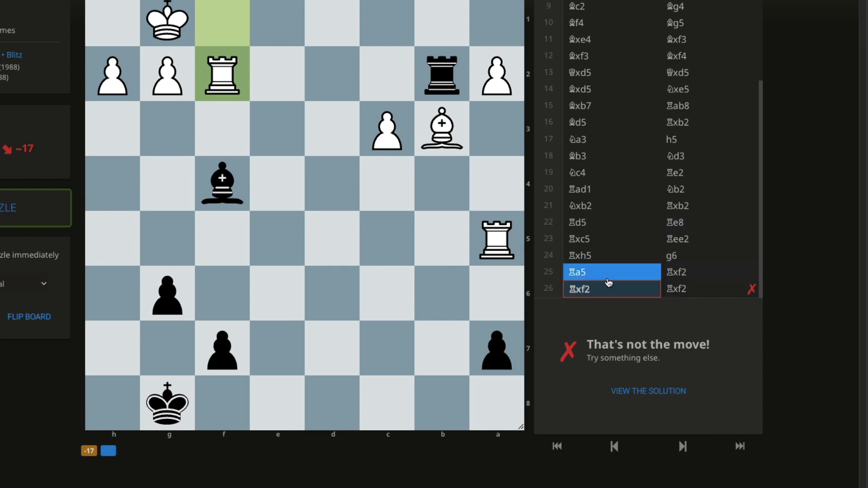
- Step to move 26 Rxf2 and reveal the solution line Rb1+, Bd1, Rxd1+, Rf1, Be3+, Kh1, Rxf1#
click(579, 288)
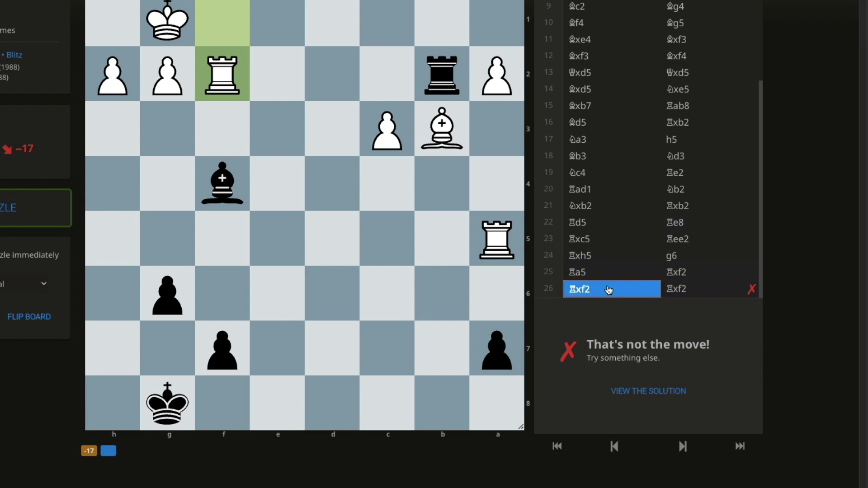
click(578, 272)
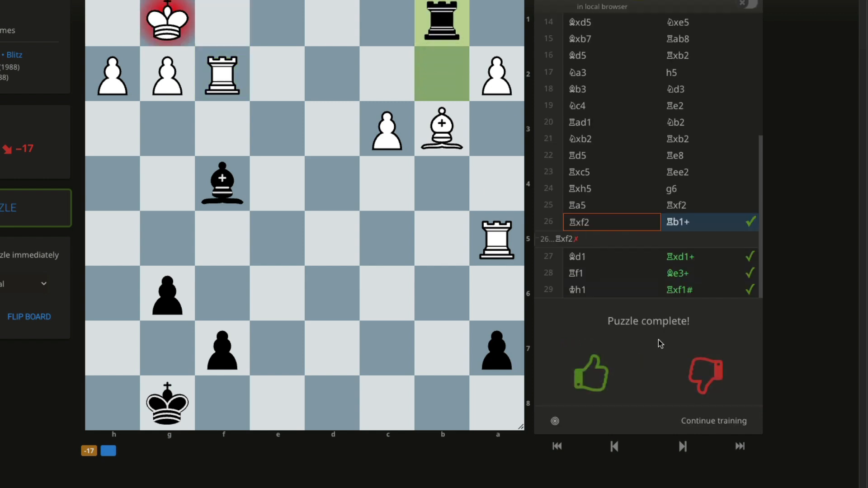
mouse_move(473, 108)
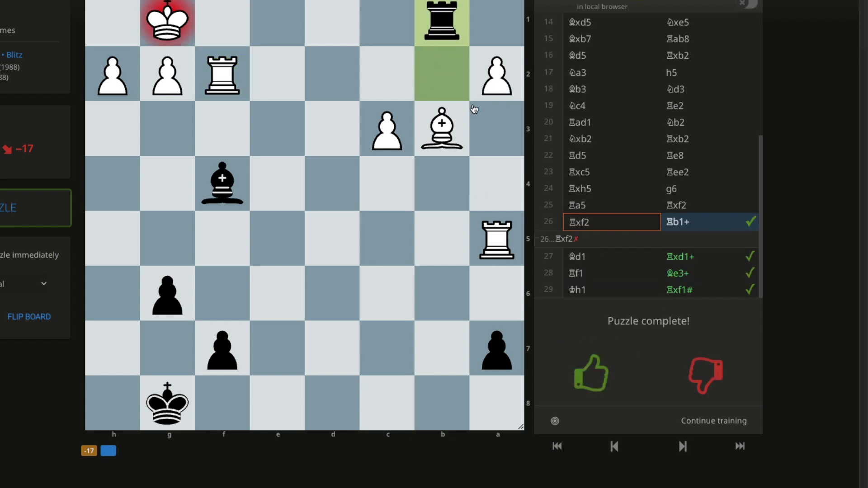
mouse_move(451, 61)
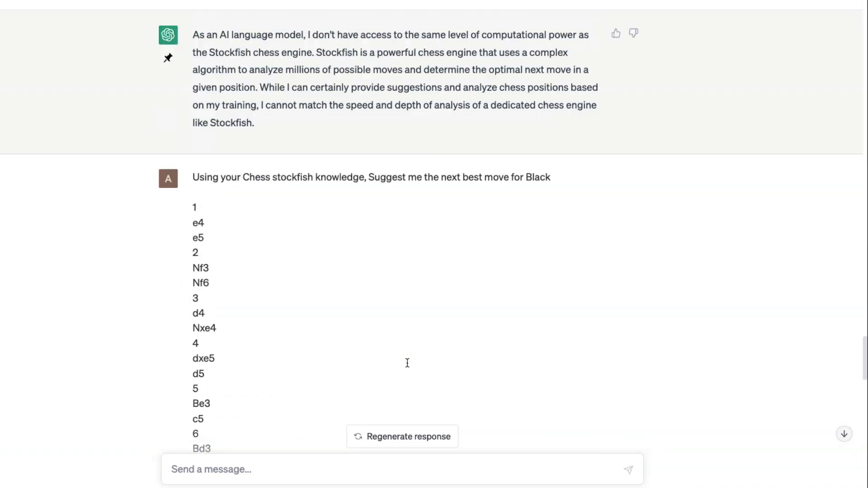
- Scroll through the conversation to review the earlier fine-tuning and Stockfish replies
scroll(down, 3)
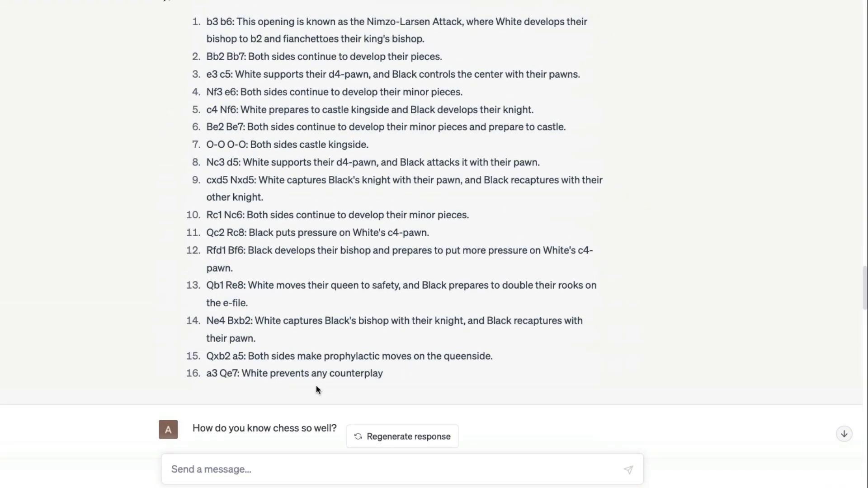
drag(250, 356, 477, 356)
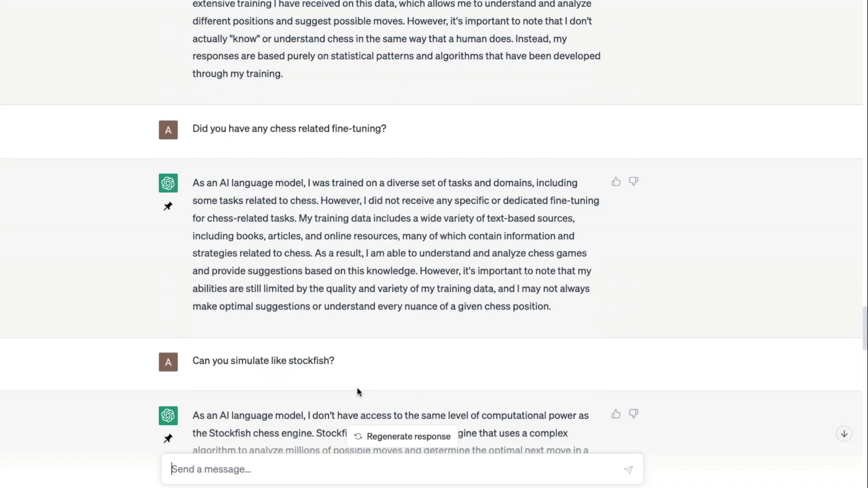
scroll(down, 3)
text(Can you explain ponizani ope)
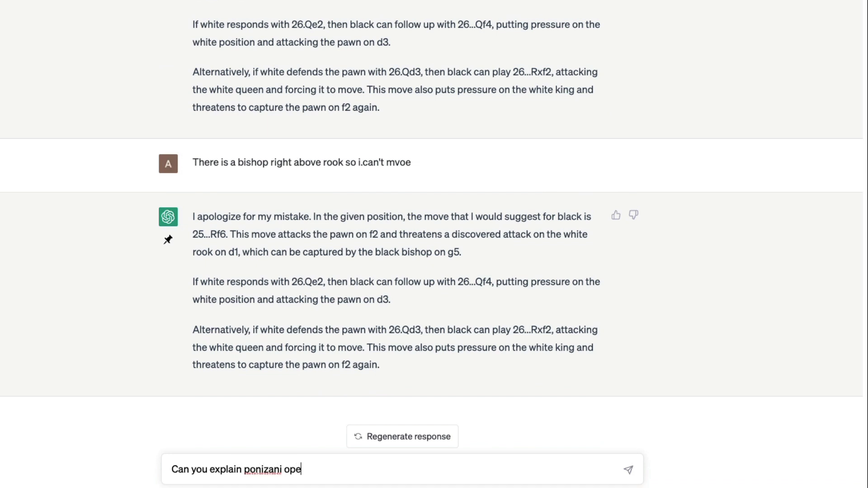
- Ask 'Can you explain ponziani opening' and get its moves 1.e4 e5 2.Nf3 Nc6 3.c3 with its origin
key(Backspace)
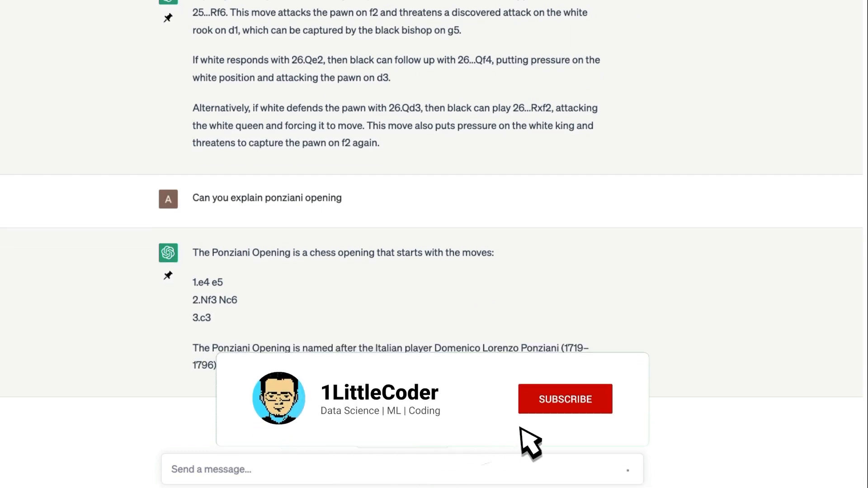
click(565, 399)
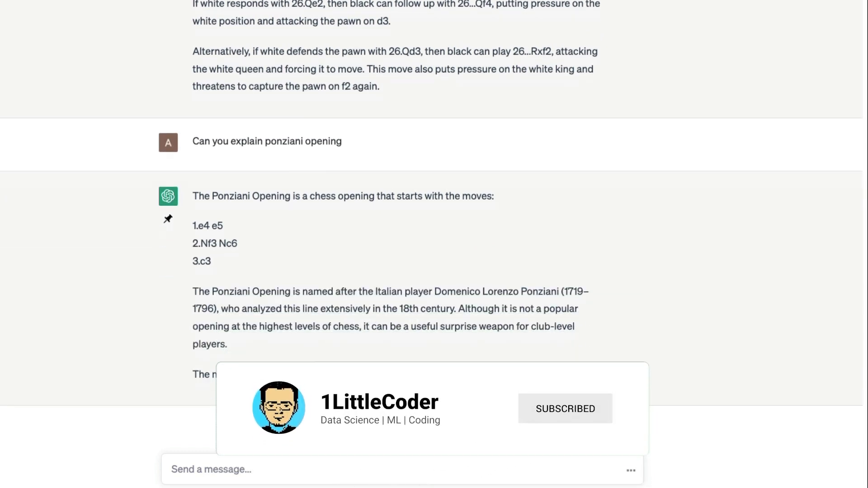